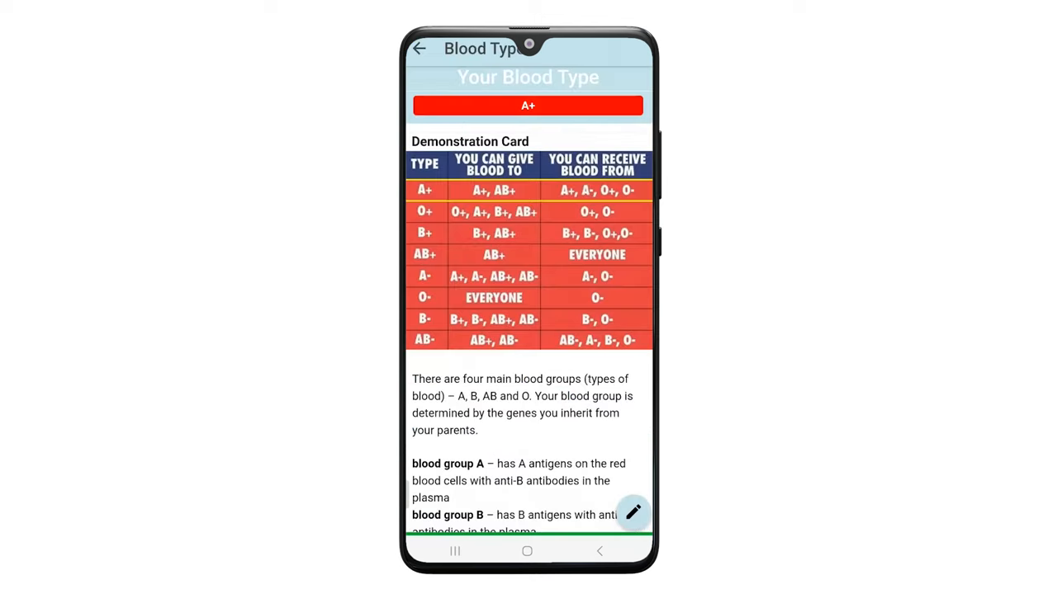
- Scroll through the A+ blood type card, then leave it for the home screen
{"action": "scroll", "scroll_direction": "down", "scroll_amount": 3}
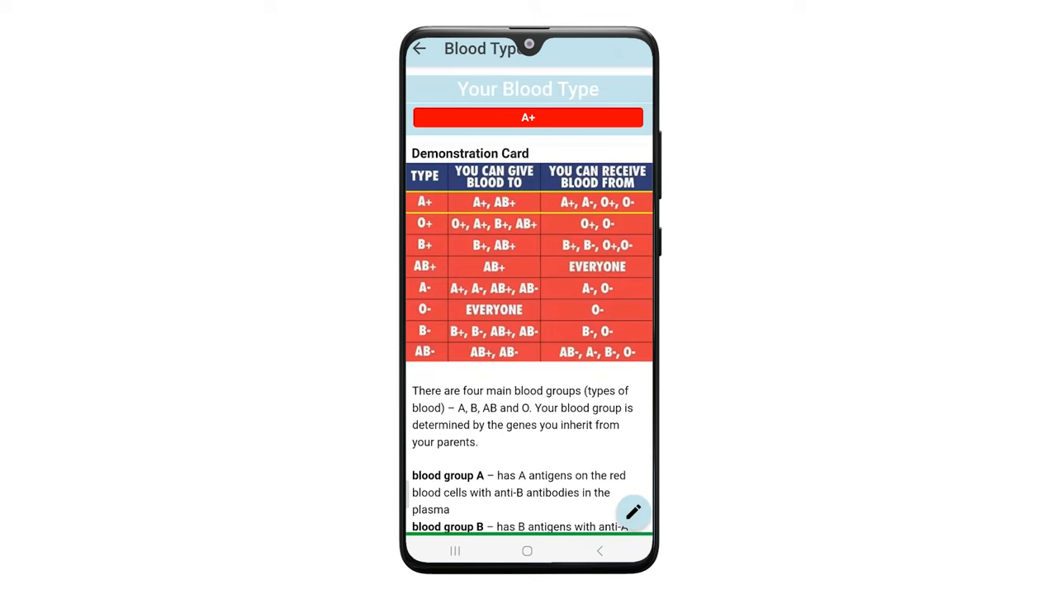
{"action": "left_click", "coordinate": [419, 48]}
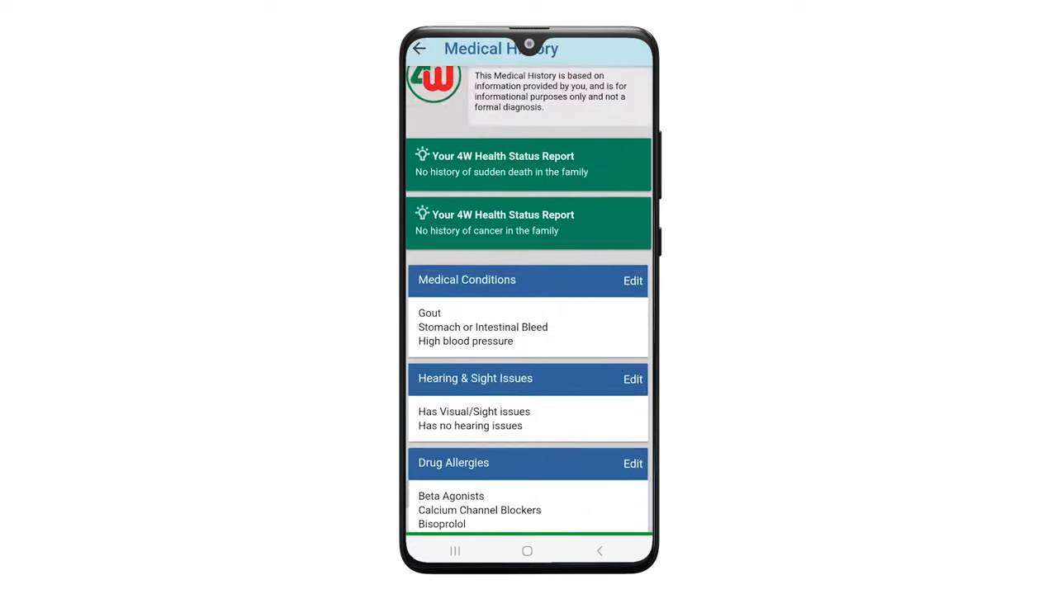
- Scroll past the medical history, view the HIB vaccine record under Vaccinations, then leave it
{"action": "scroll", "scroll_direction": "down", "scroll_amount": 3}
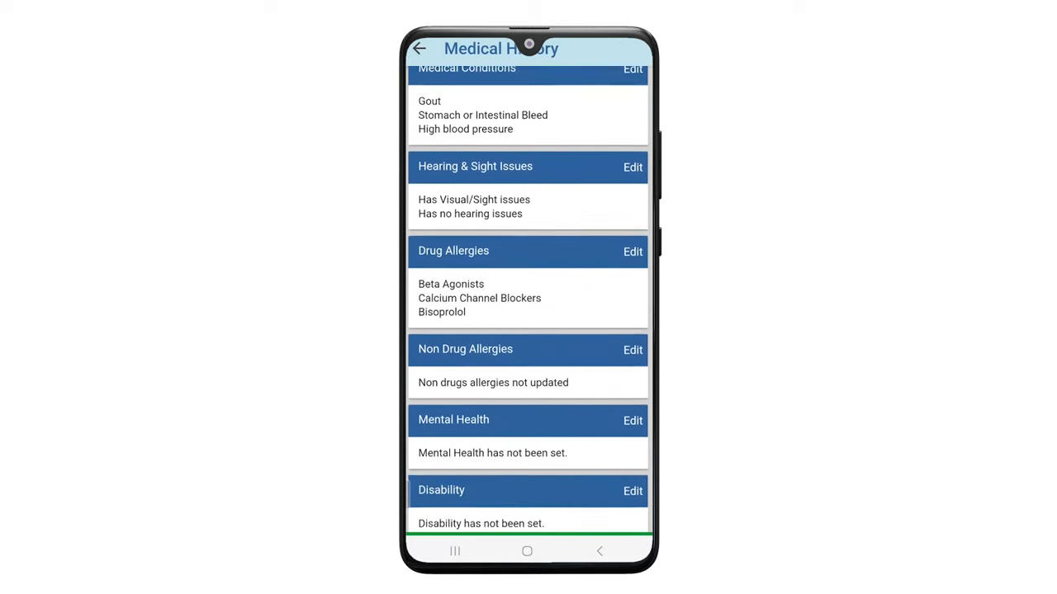
{"action": "scroll", "scroll_direction": "down", "scroll_amount": 3}
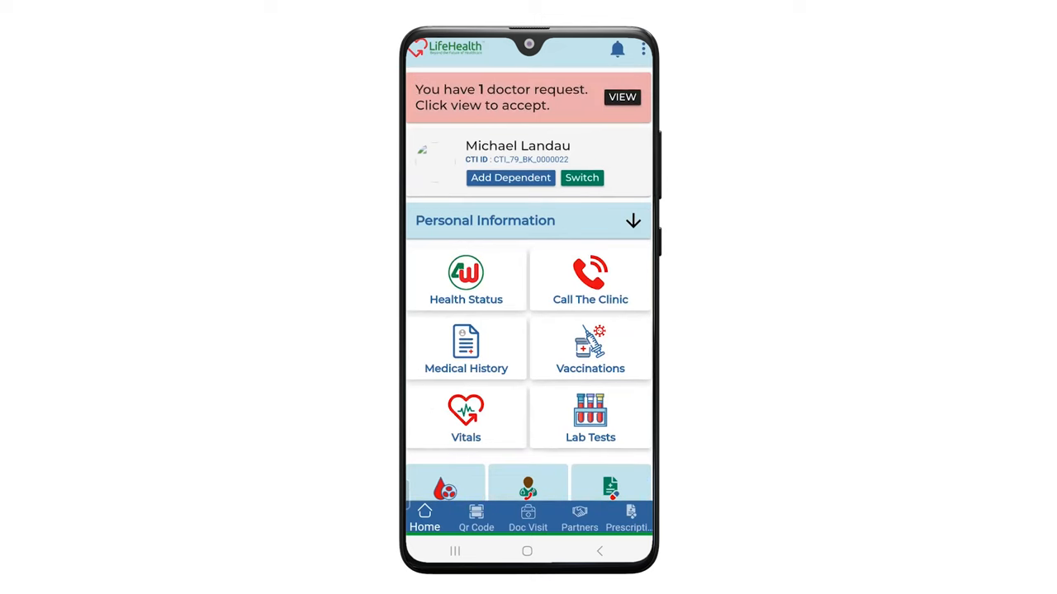
{"action": "left_click", "coordinate": [589, 346]}
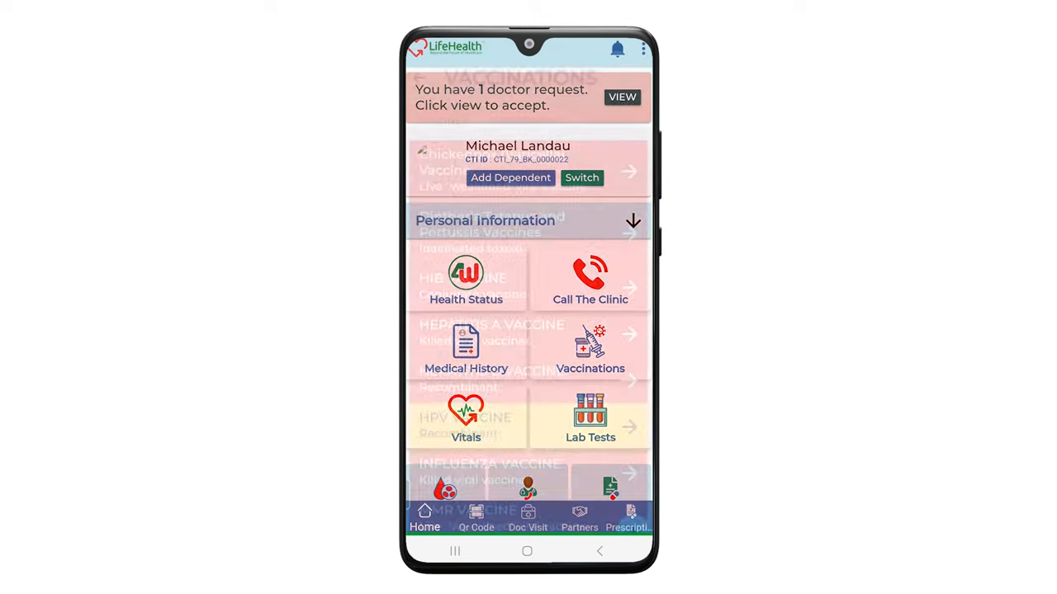
{"action": "left_click", "coordinate": [590, 347]}
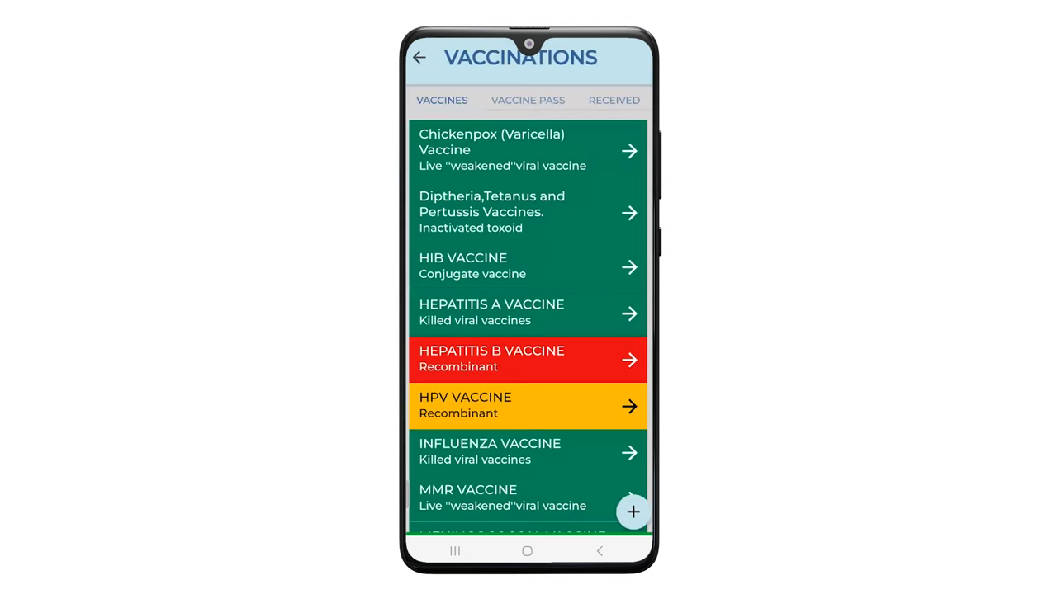
{"action": "left_click", "coordinate": [528, 265]}
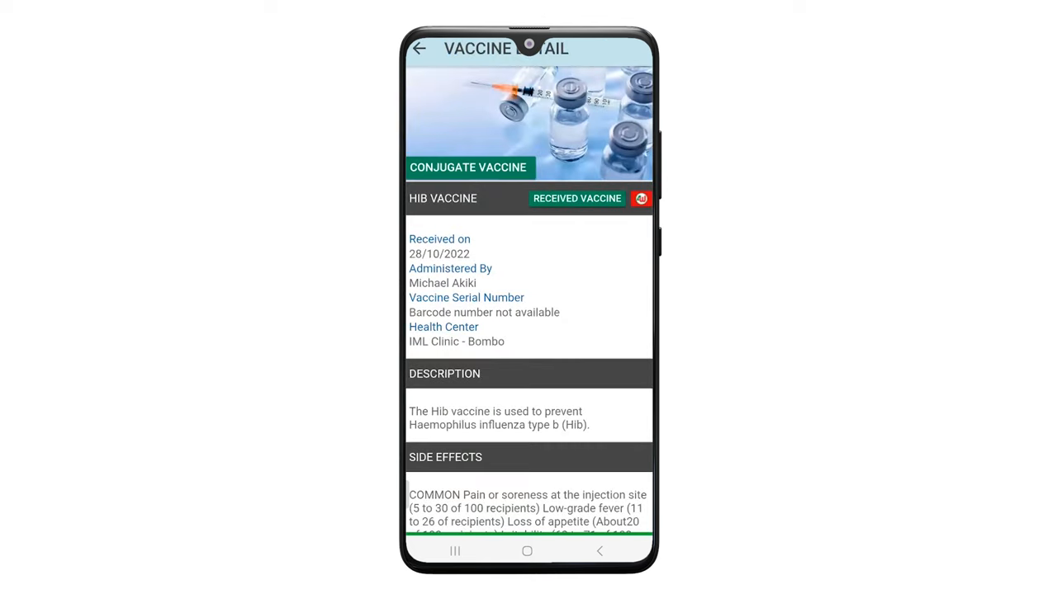
{"action": "left_click", "coordinate": [419, 48]}
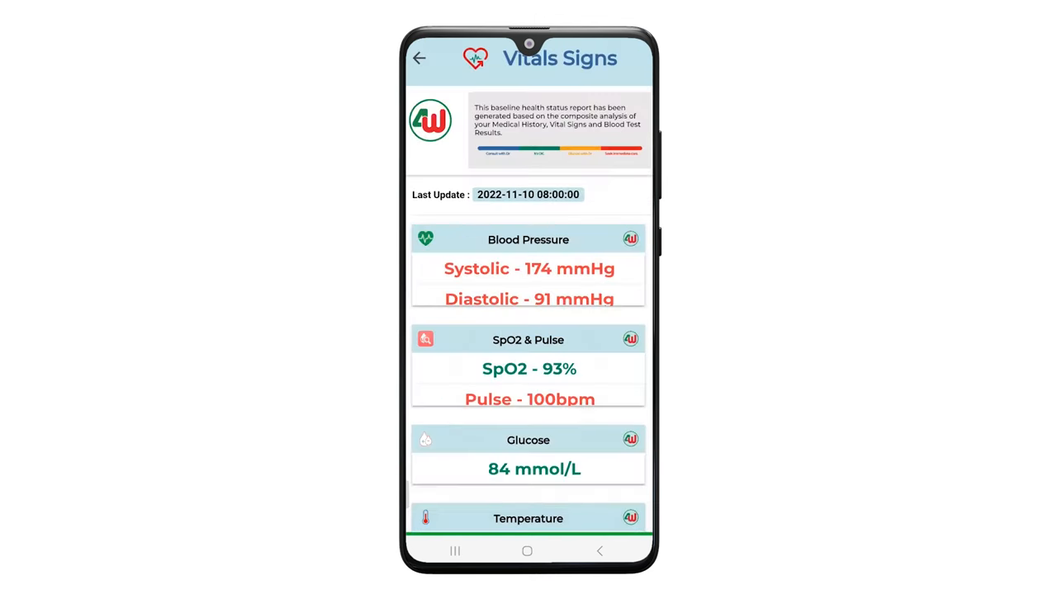
- Scroll the pulse and oxygen history graph, return to Vital Signs, and open a PIN-protected section
{"action": "scroll", "scroll_direction": "down", "scroll_amount": 3}
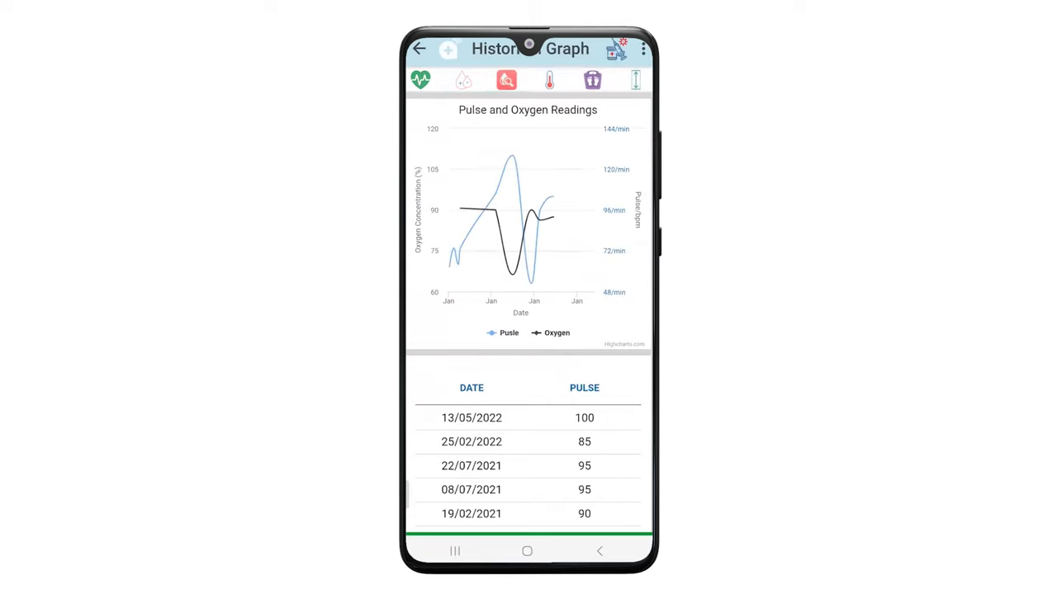
{"action": "left_click", "coordinate": [548, 80]}
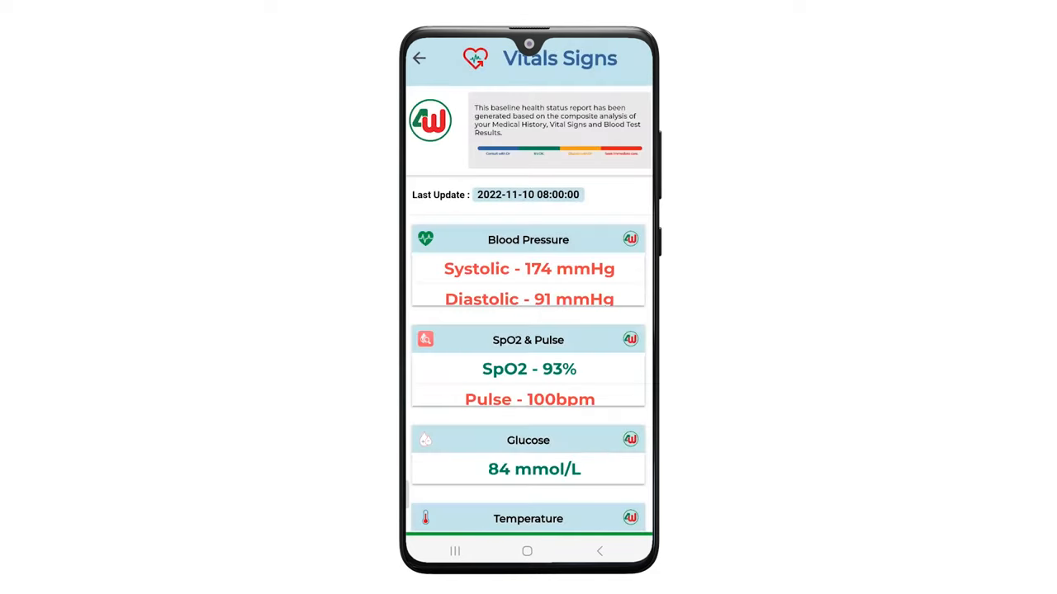
{"action": "left_click", "coordinate": [418, 58]}
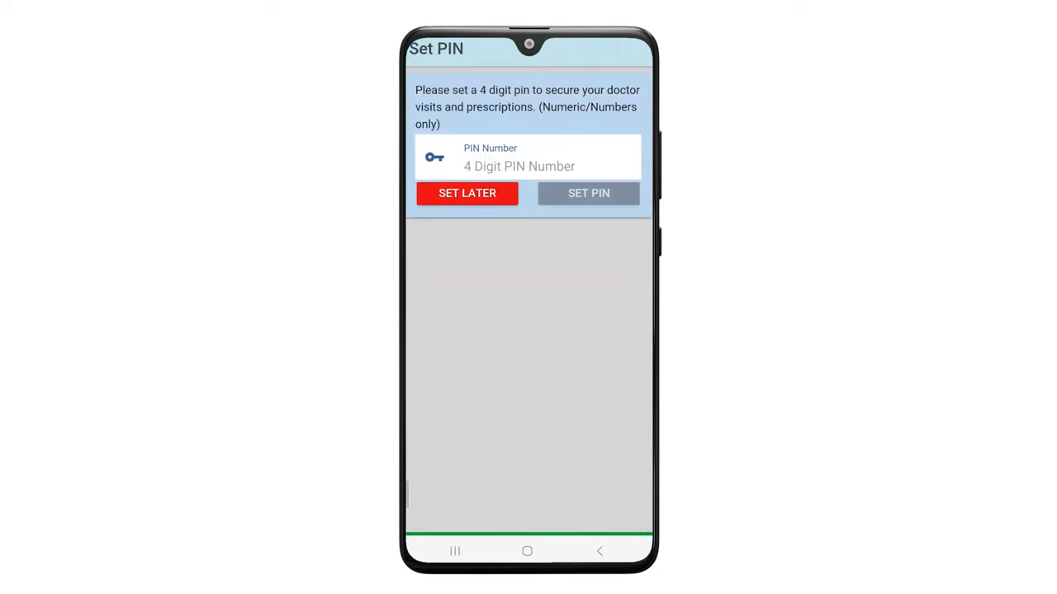
- Skip setting the PIN, scroll through the CBC readings, and return to Lab Results and Settings
{"action": "left_click", "coordinate": [466, 194]}
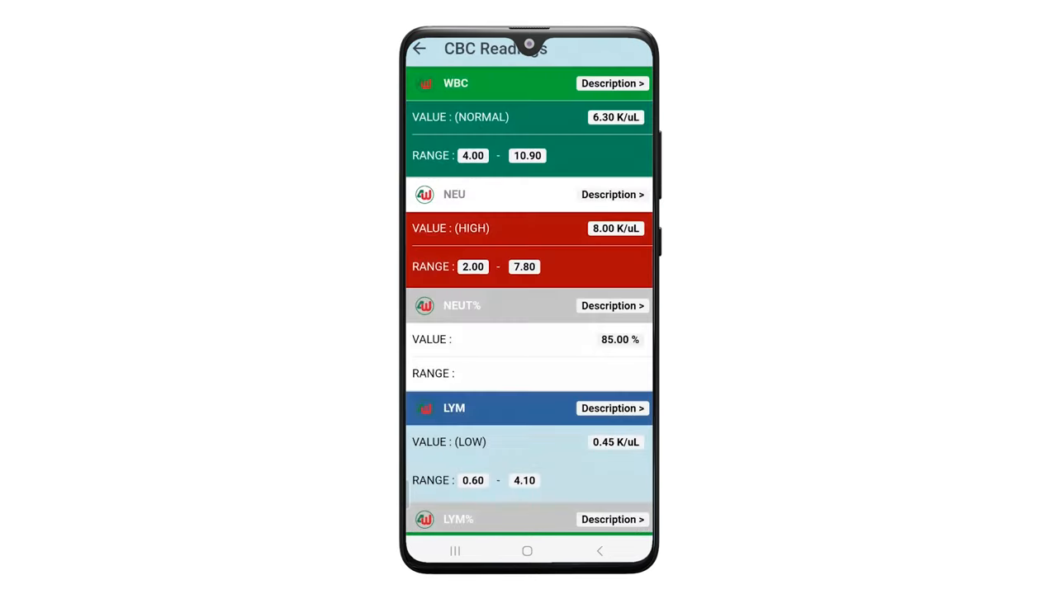
{"action": "scroll", "scroll_direction": "down", "scroll_amount": 3}
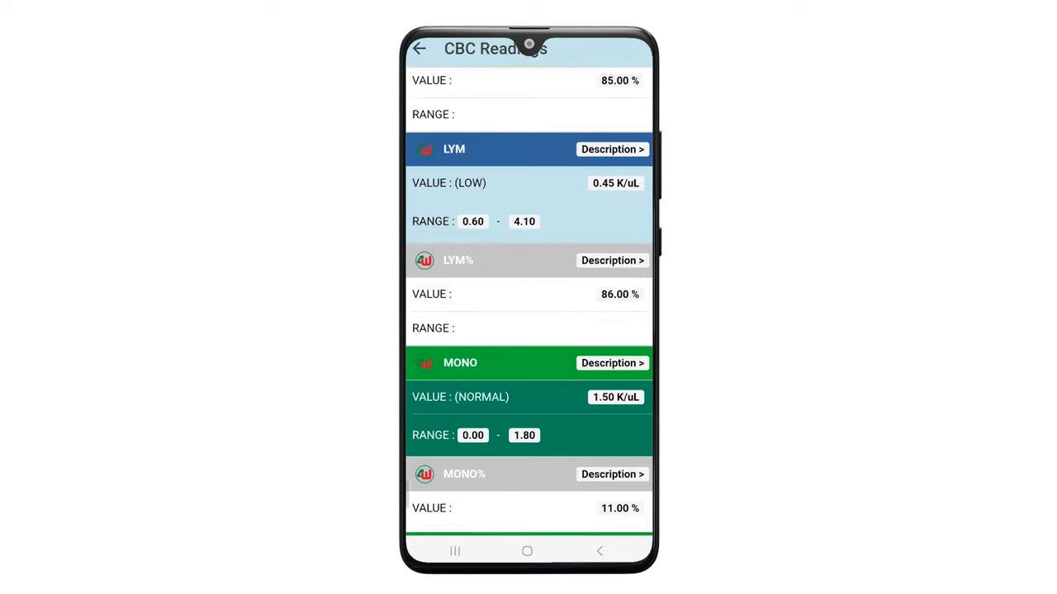
{"action": "scroll", "scroll_direction": "down", "scroll_amount": 3}
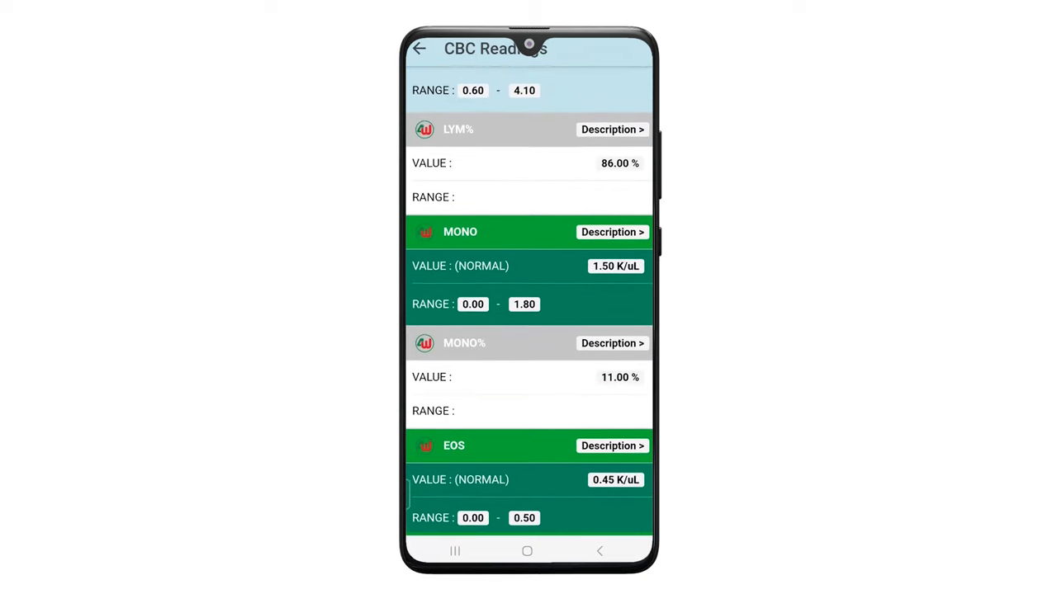
{"action": "scroll", "scroll_direction": "down", "scroll_amount": 3}
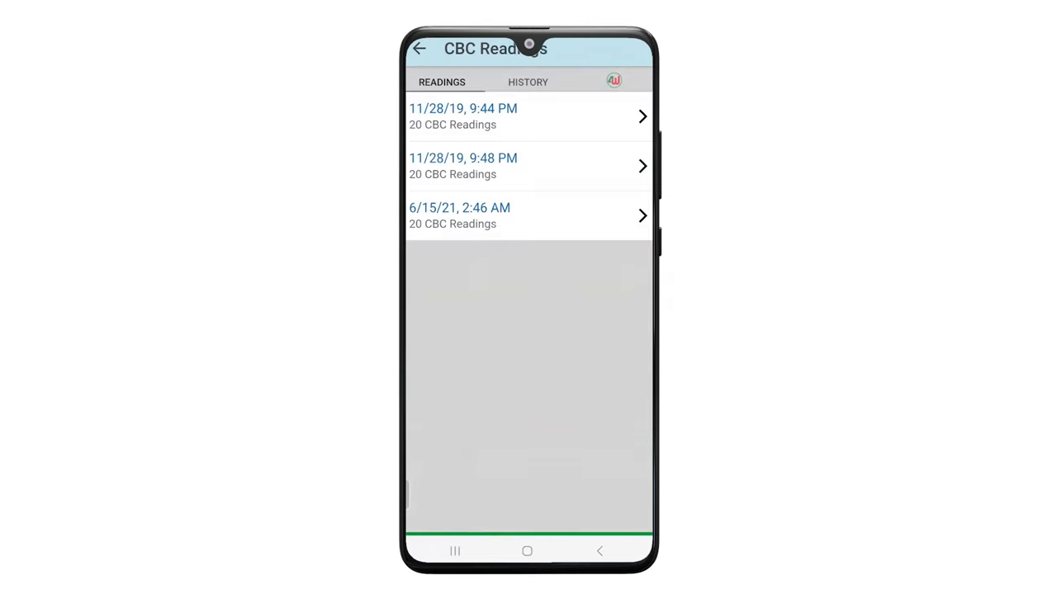
{"action": "left_click", "coordinate": [419, 49]}
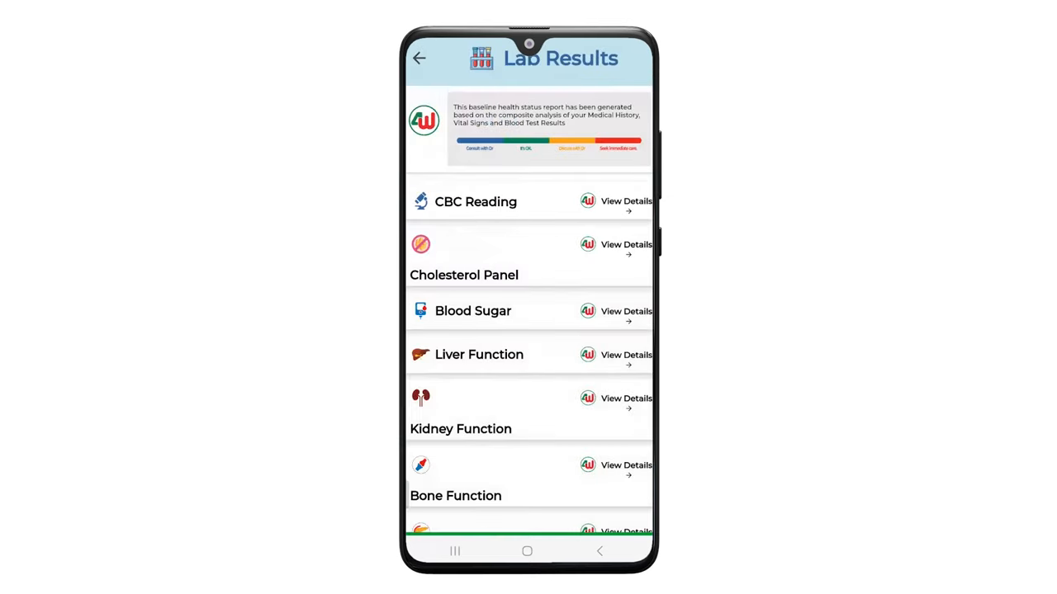
{"action": "left_click", "coordinate": [419, 58]}
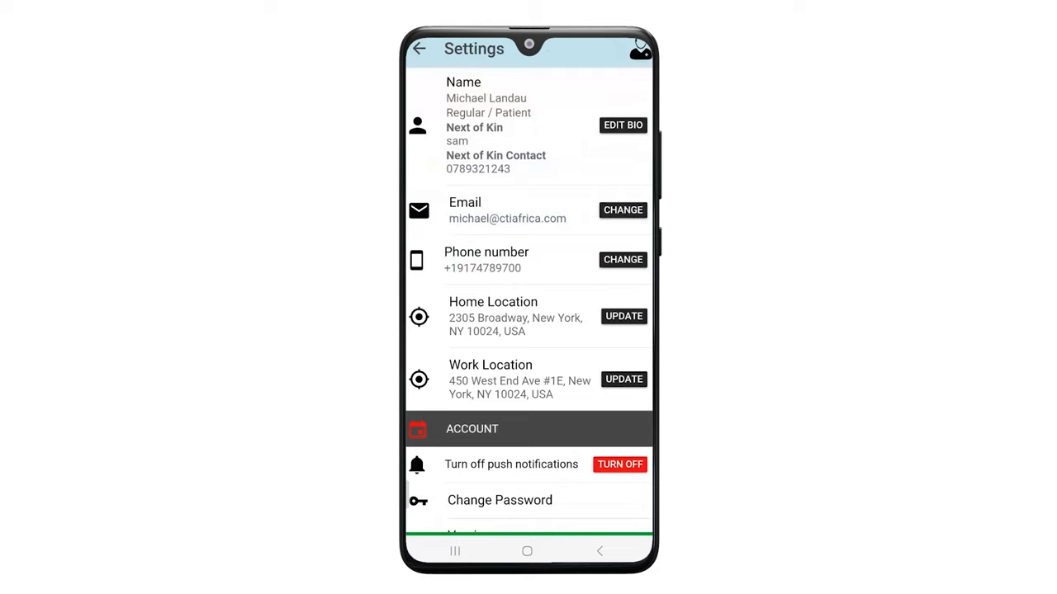
- Update the saved Home Location from the Settings page
{"action": "left_click", "coordinate": [624, 315]}
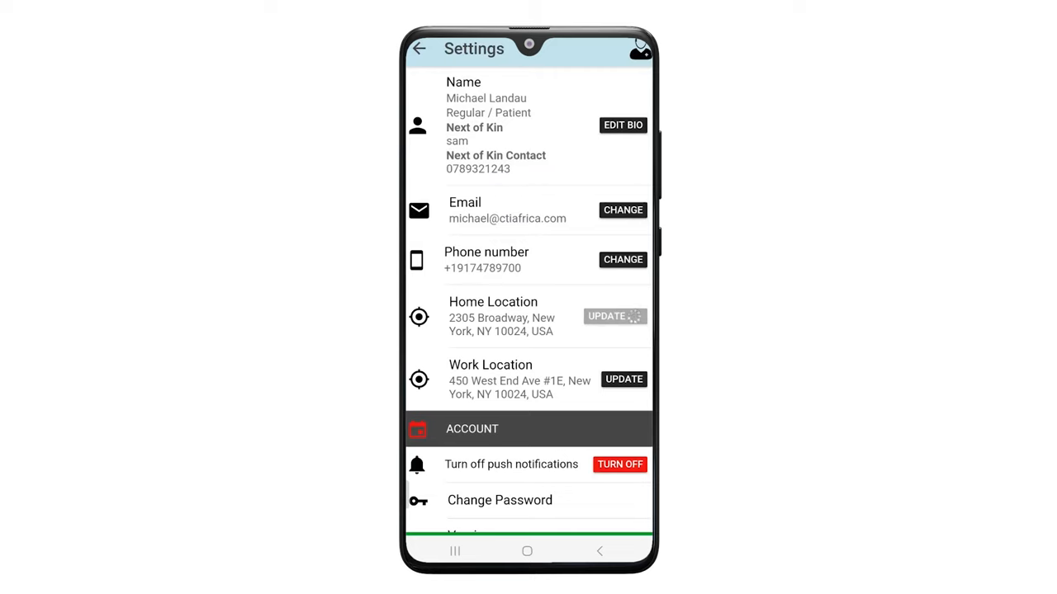
{"action": "left_click", "coordinate": [615, 315]}
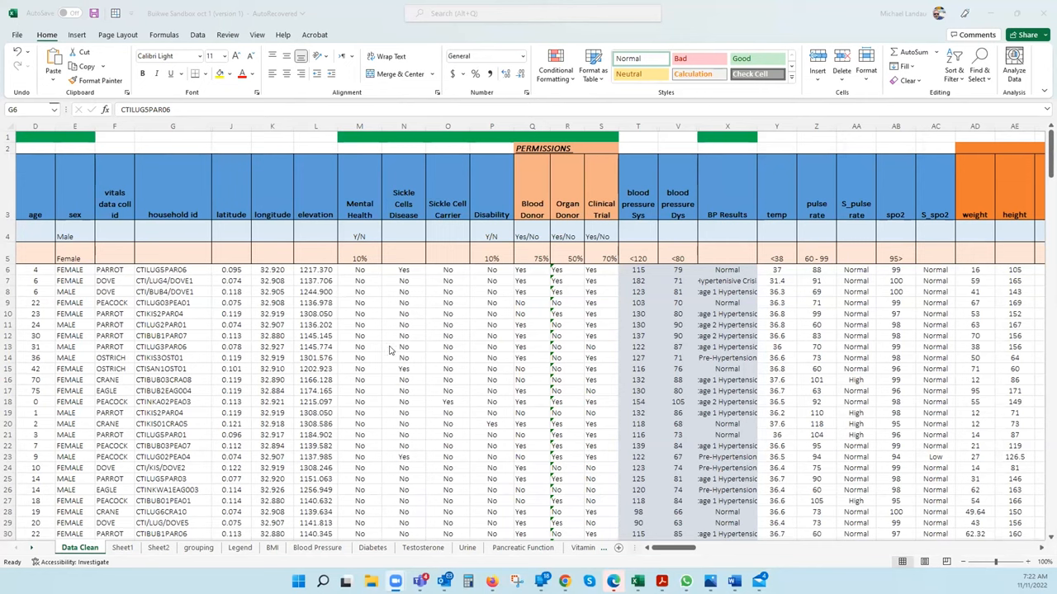
{"action": "mouse_move", "coordinate": [273, 363]}
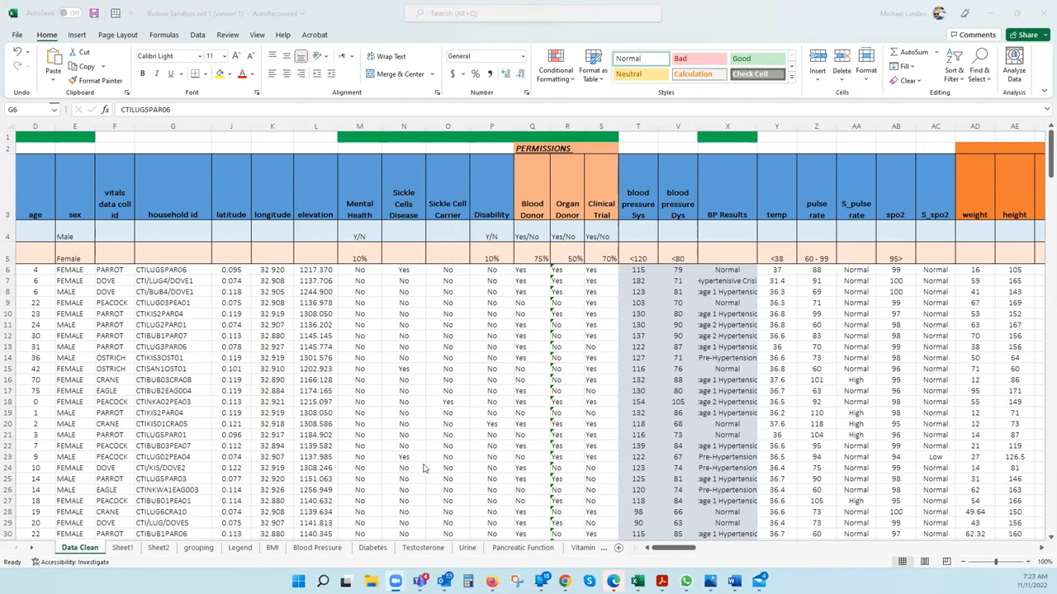
{"action": "mouse_move", "coordinate": [31, 248]}
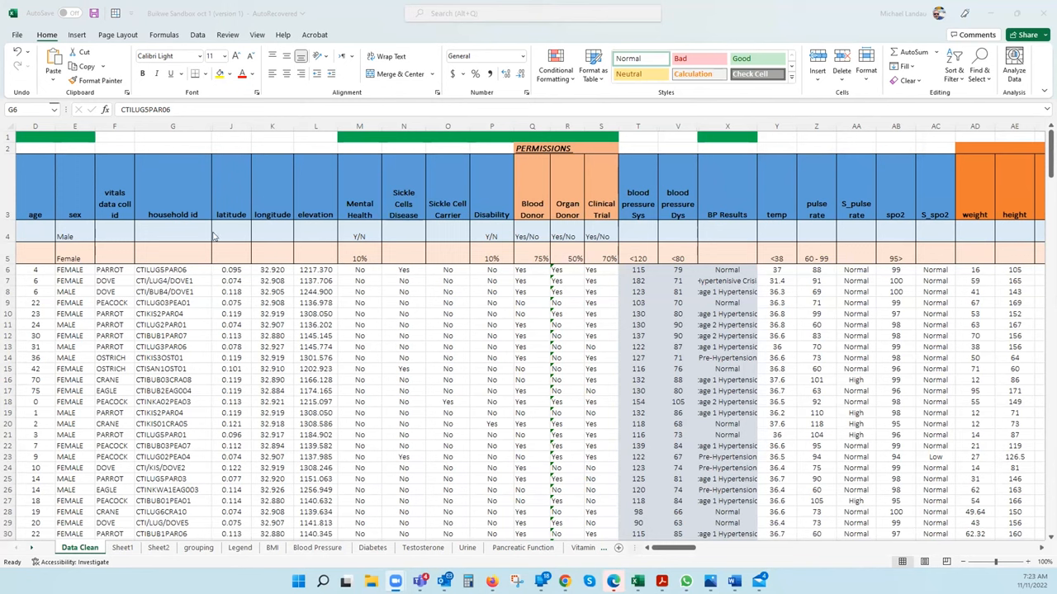
{"action": "mouse_move", "coordinate": [446, 242]}
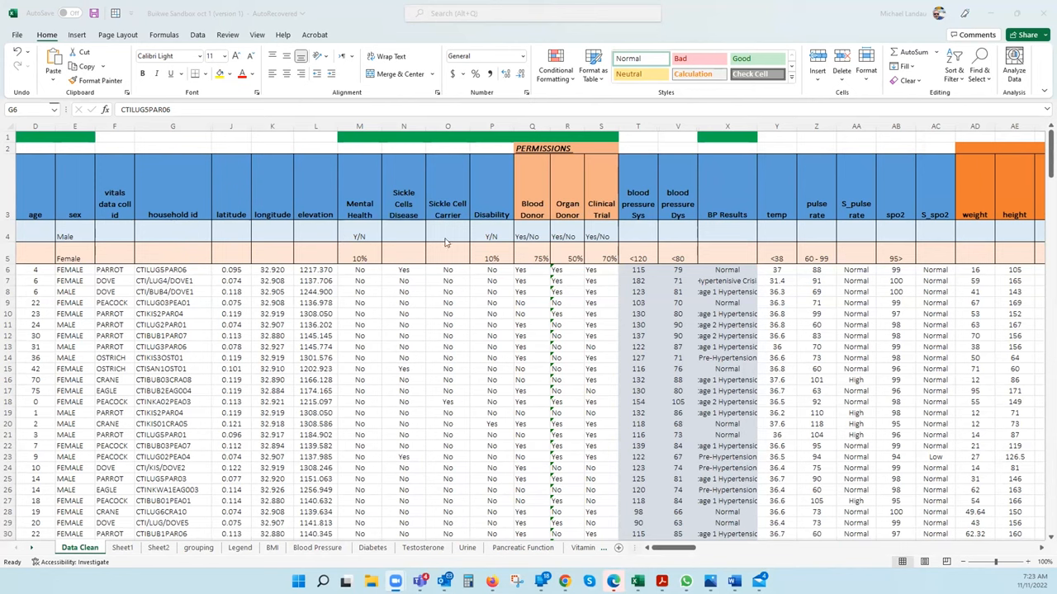
{"action": "mouse_move", "coordinate": [537, 218]}
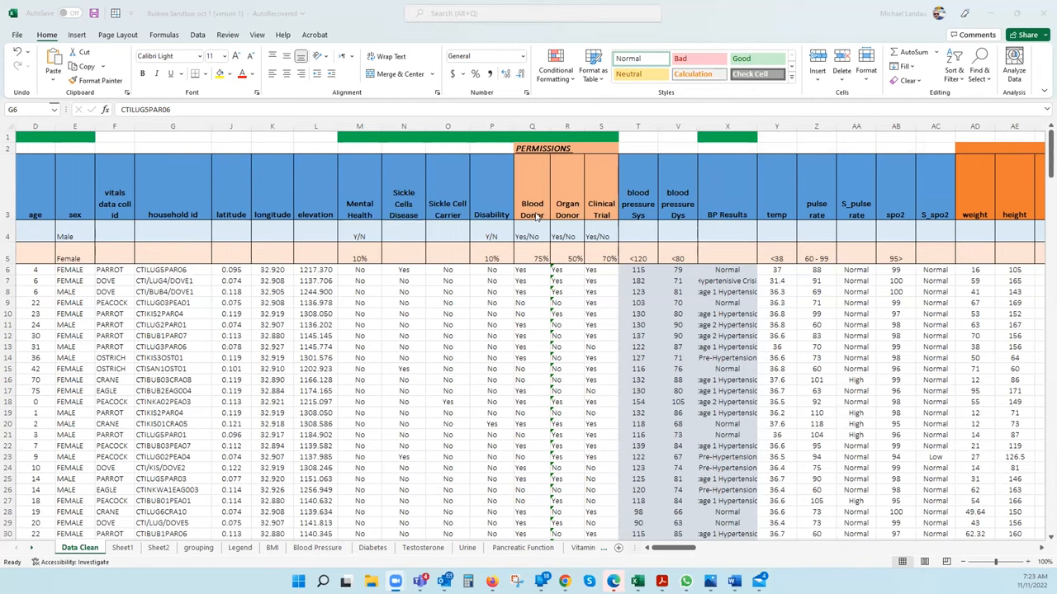
{"action": "mouse_move", "coordinate": [598, 218]}
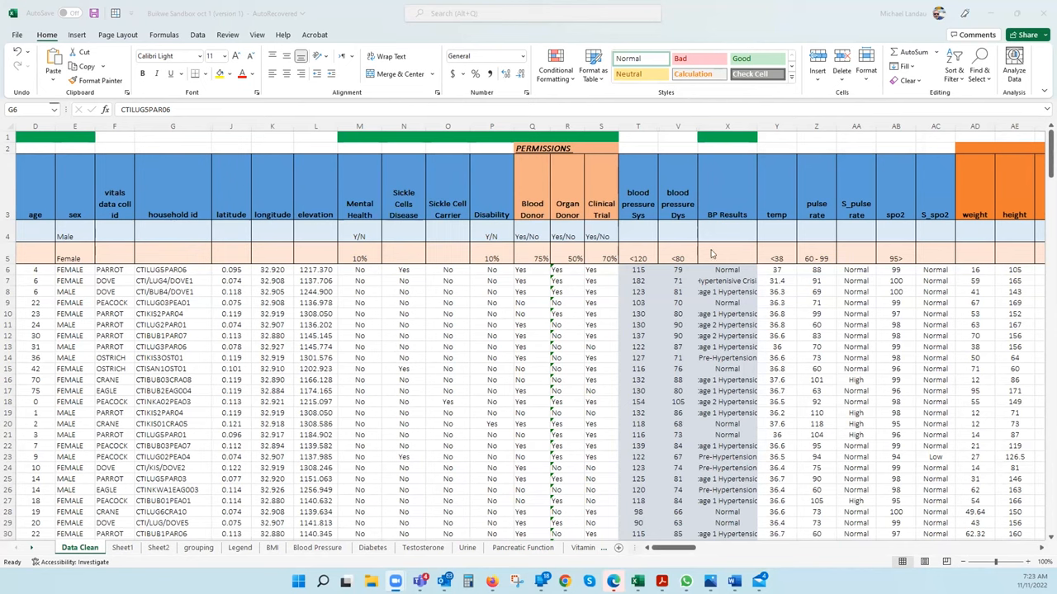
- Inspect cell X6's BP Results formula, then scroll right across the lab columns to Vaccine
{"action": "left_click", "coordinate": [727, 269]}
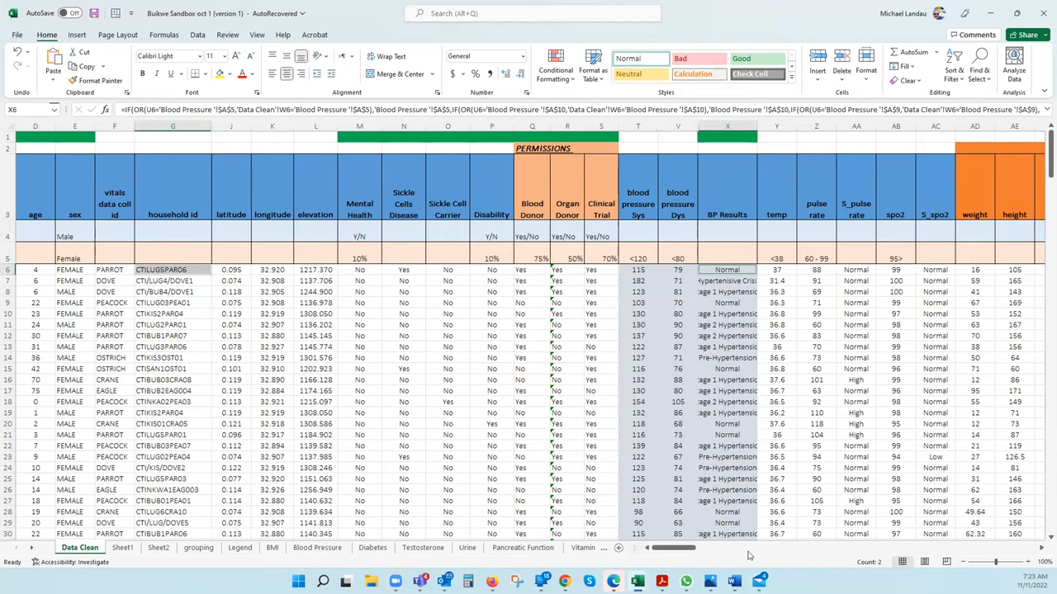
{"action": "scroll", "scroll_direction": "right", "scroll_amount": 3}
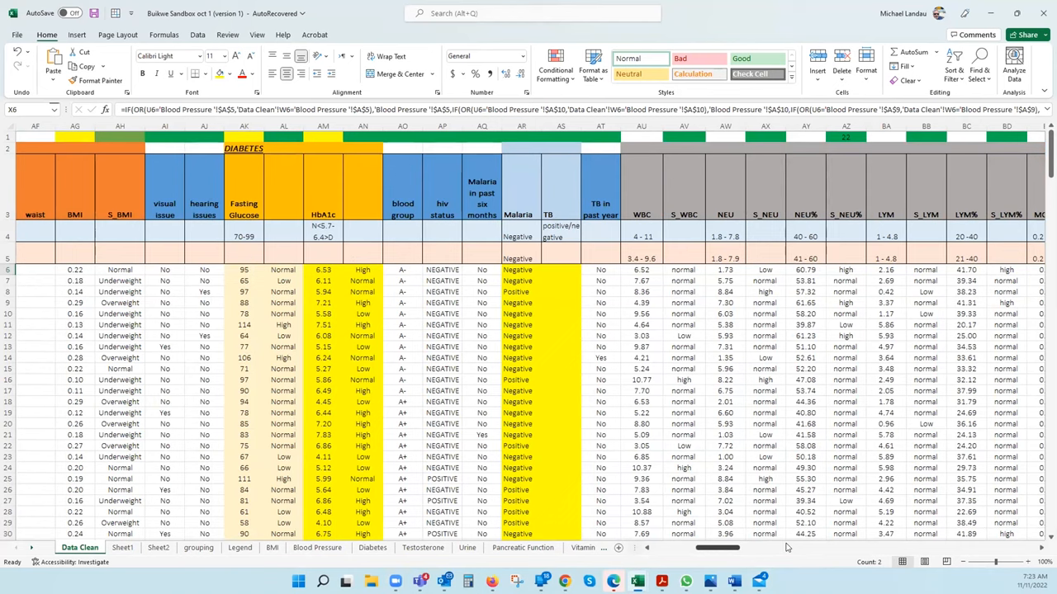
{"action": "scroll", "scroll_direction": "right", "scroll_amount": 3}
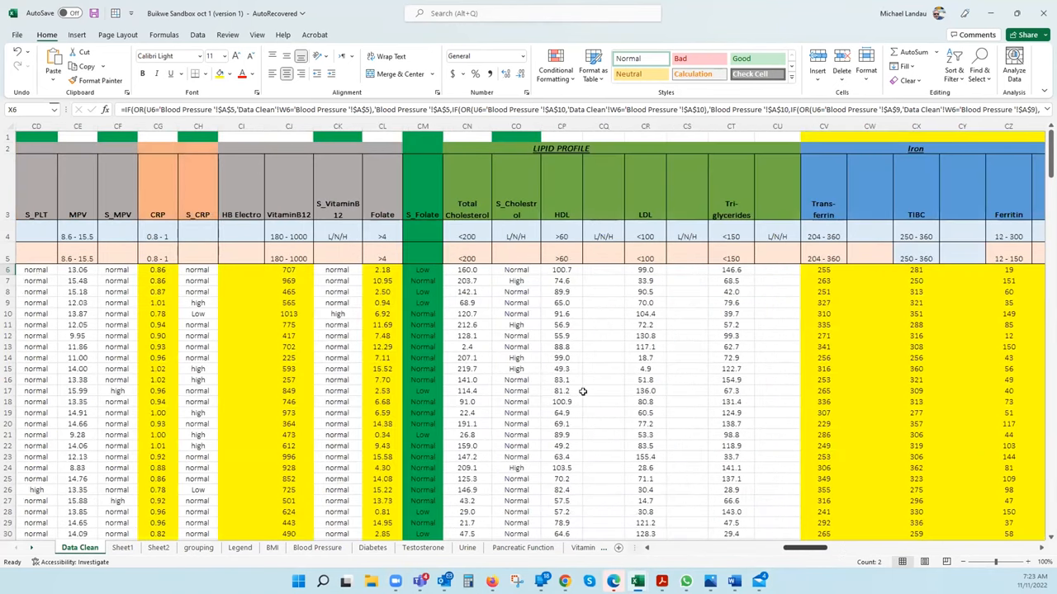
{"action": "scroll", "scroll_direction": "right", "scroll_amount": 3}
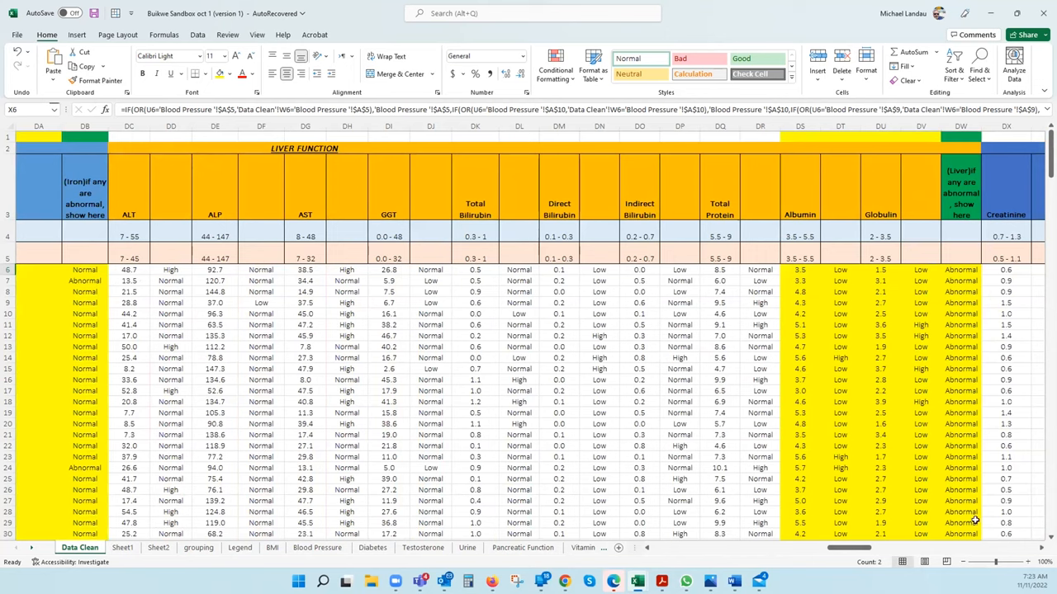
{"action": "scroll", "scroll_direction": "right", "scroll_amount": 3}
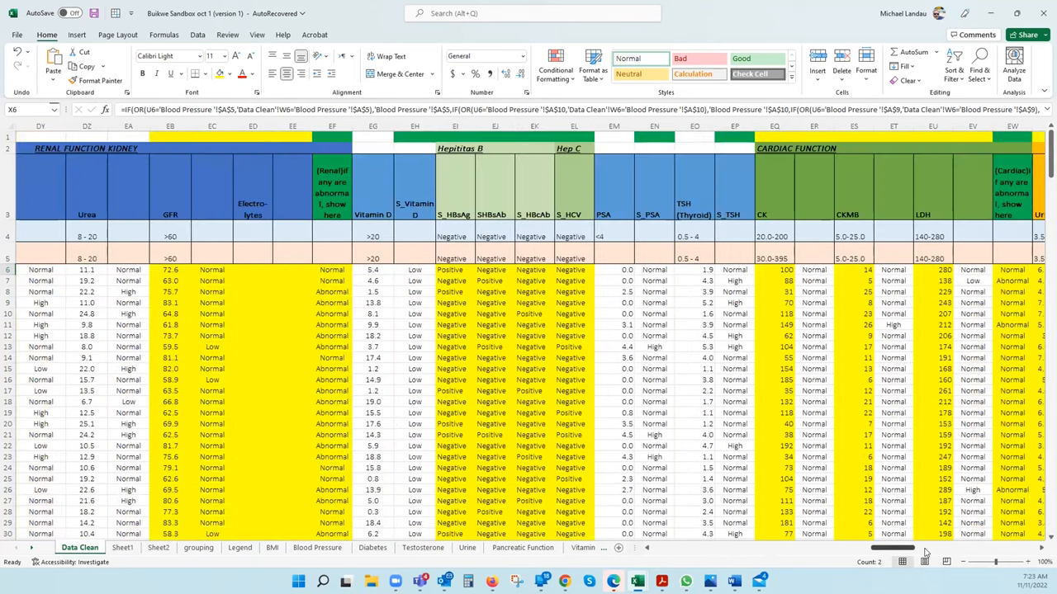
{"action": "scroll", "scroll_direction": "right", "scroll_amount": 3}
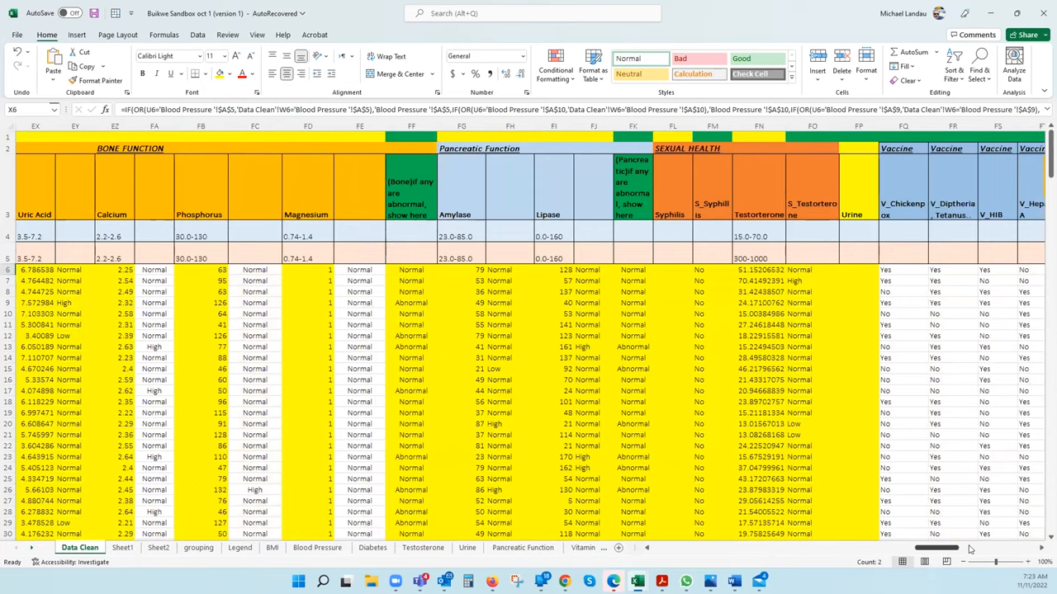
{"action": "scroll", "scroll_direction": "right", "scroll_amount": 3}
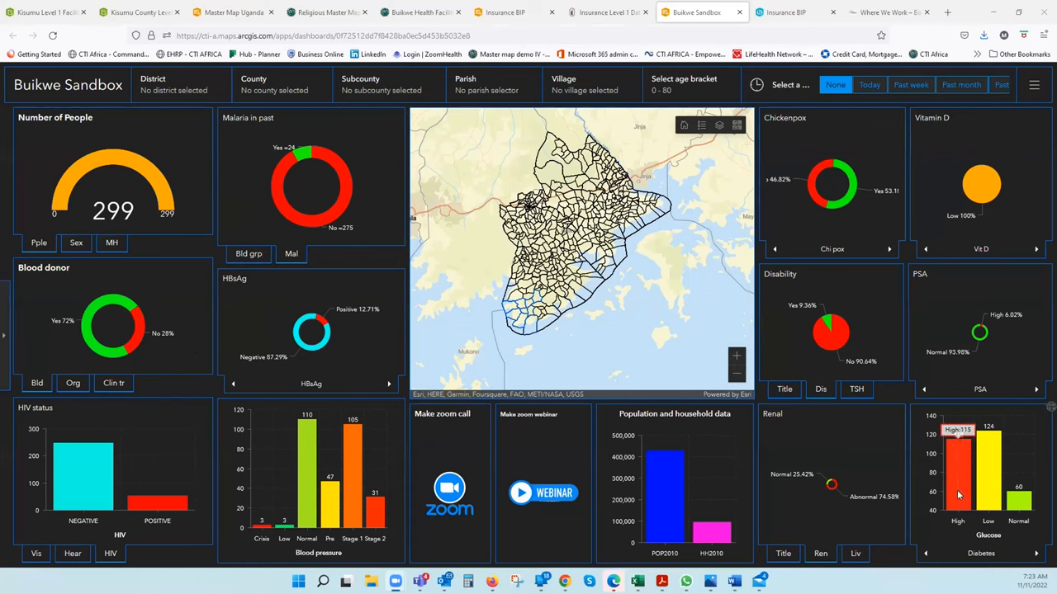
{"action": "mouse_move", "coordinate": [715, 304]}
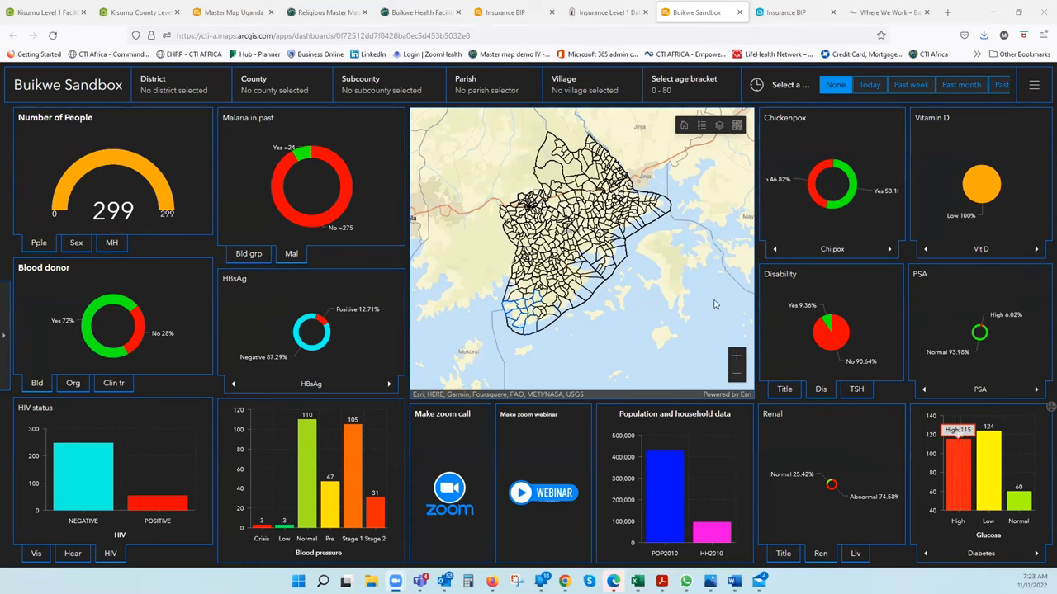
{"action": "mouse_move", "coordinate": [970, 518]}
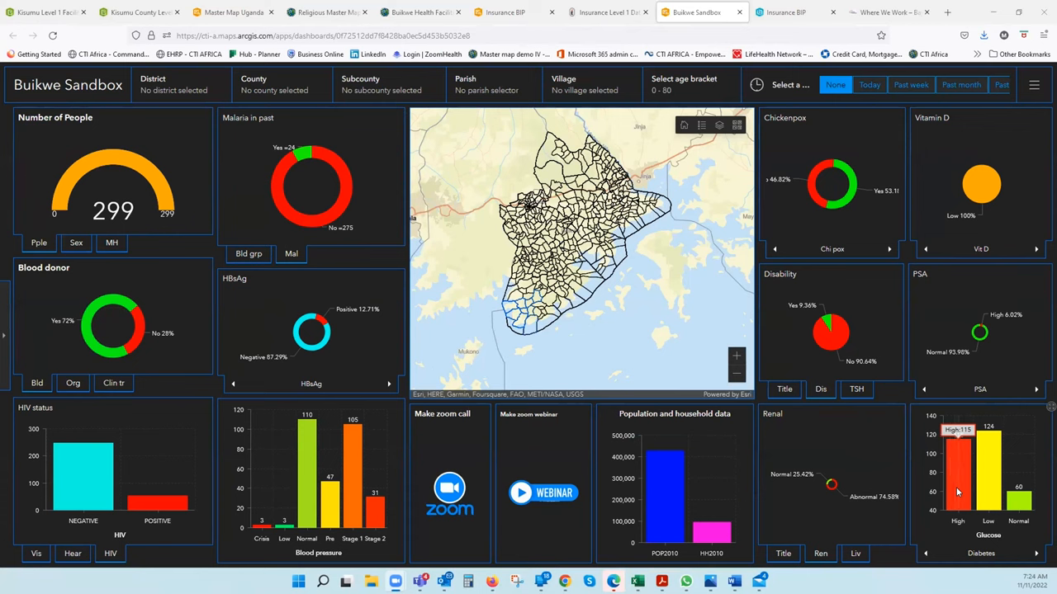
{"action": "mouse_move", "coordinate": [956, 493]}
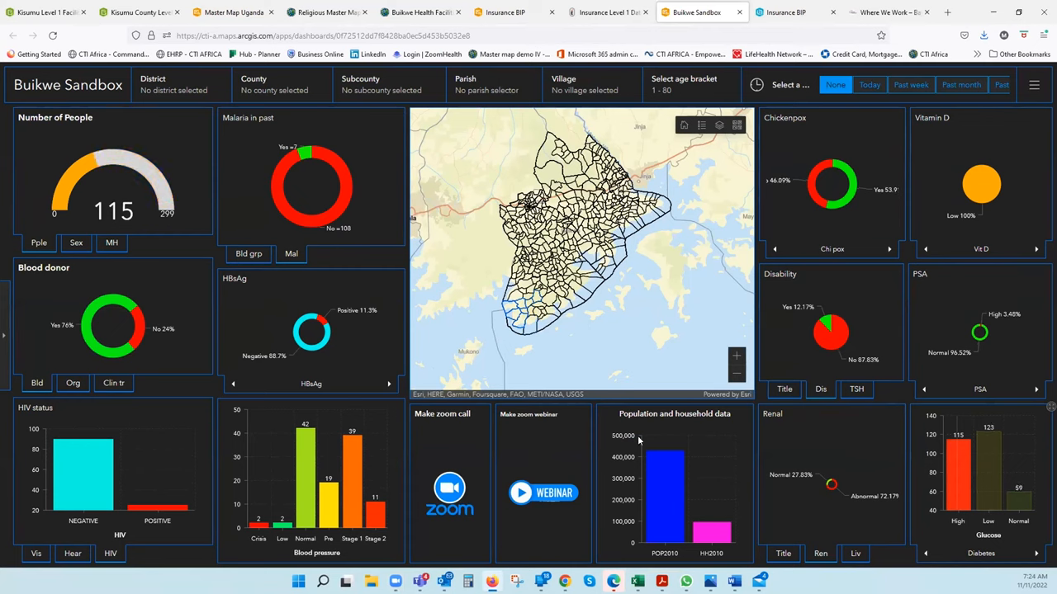
{"action": "mouse_move", "coordinate": [70, 248]}
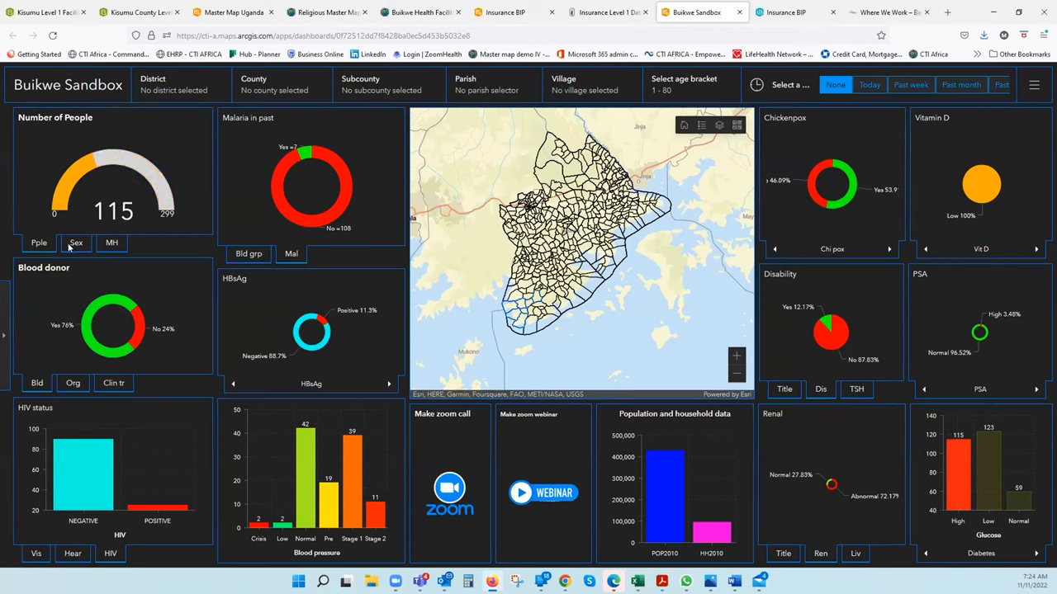
- Show the high-glucose group's breakdown by sex using the Sex tab
{"action": "left_click", "coordinate": [76, 242]}
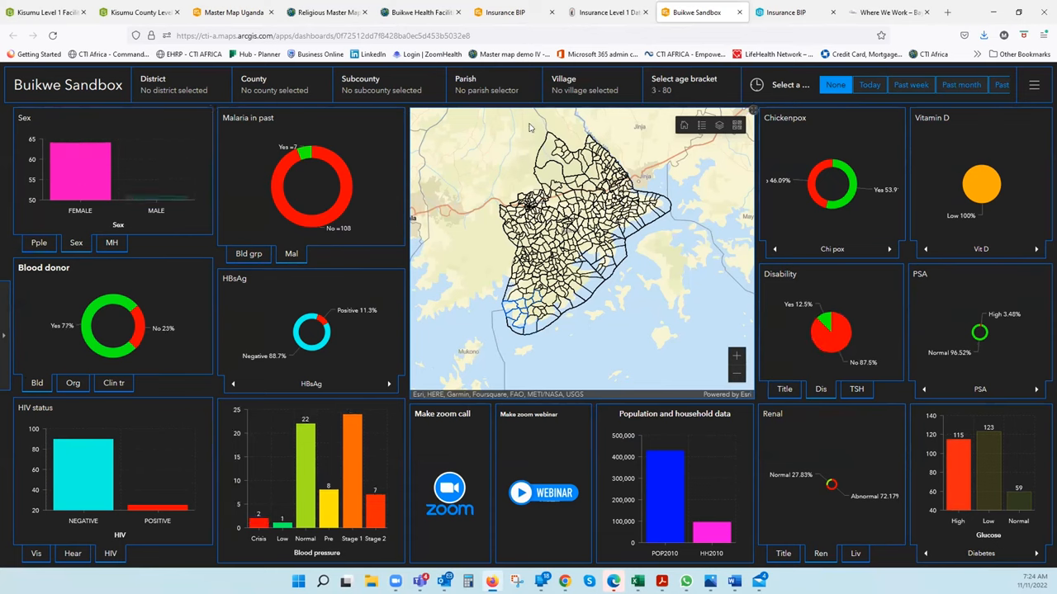
- Open the age bracket filter and drag the slider to roughly ages 17–36
{"action": "left_click", "coordinate": [690, 84]}
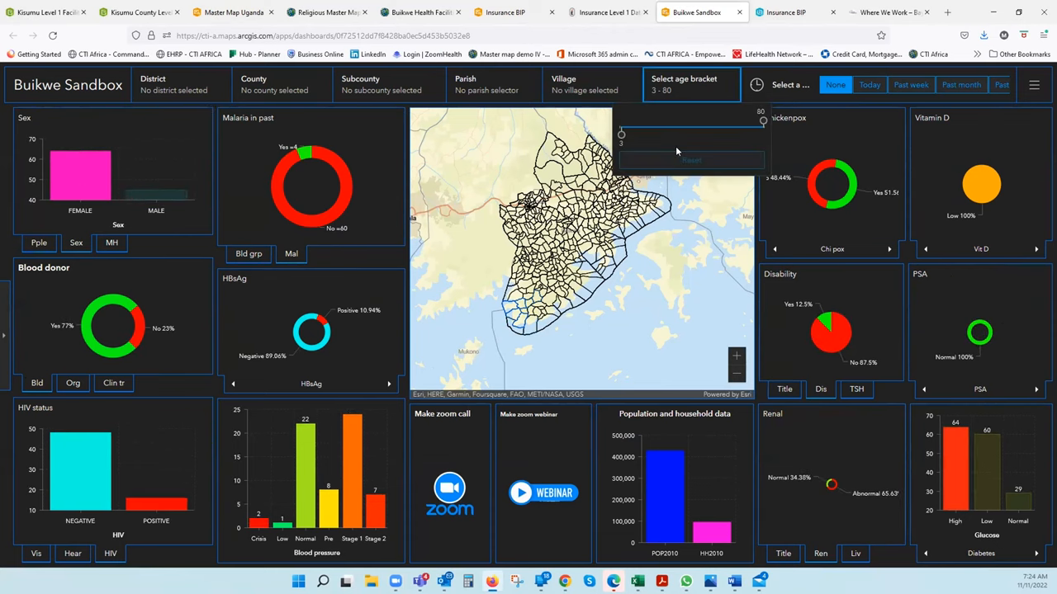
{"action": "left_click_drag", "start_coordinate": [622, 134], "coordinate": [700, 124]}
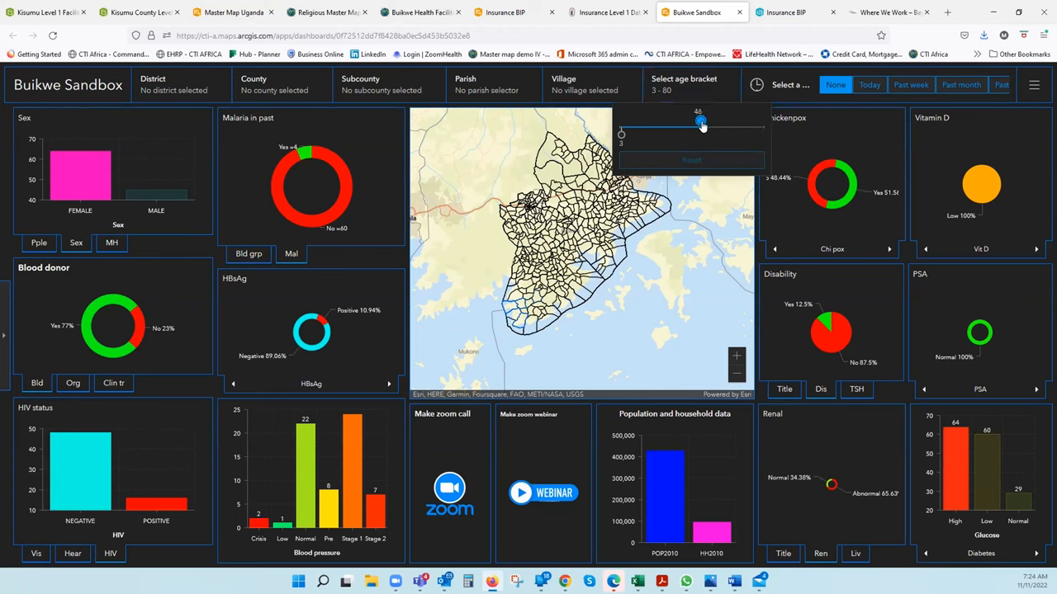
{"action": "left_click_drag", "start_coordinate": [700, 122], "coordinate": [682, 122]}
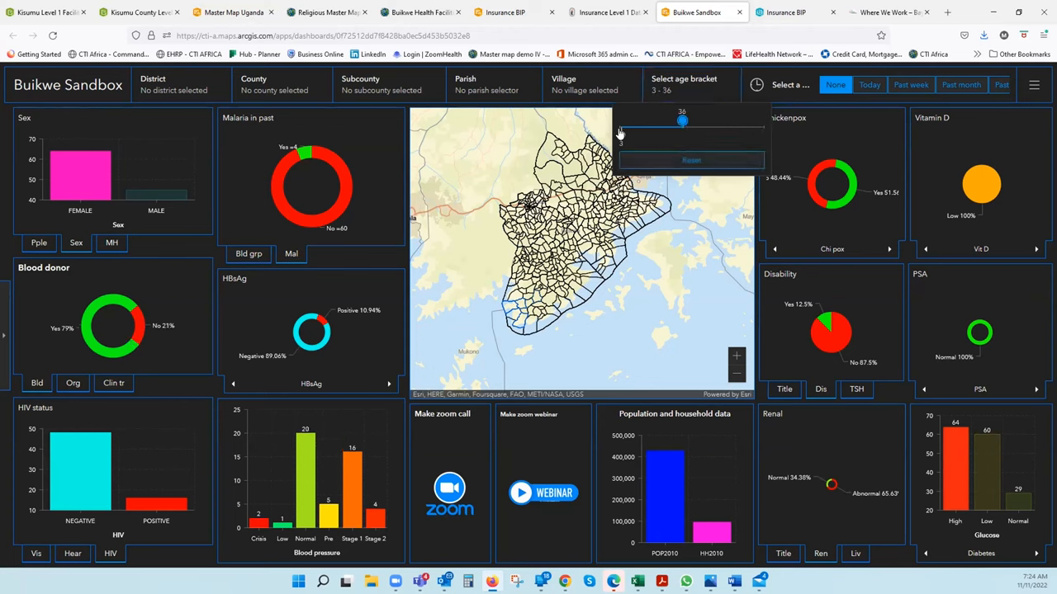
{"action": "left_click_drag", "start_coordinate": [681, 120], "coordinate": [648, 133]}
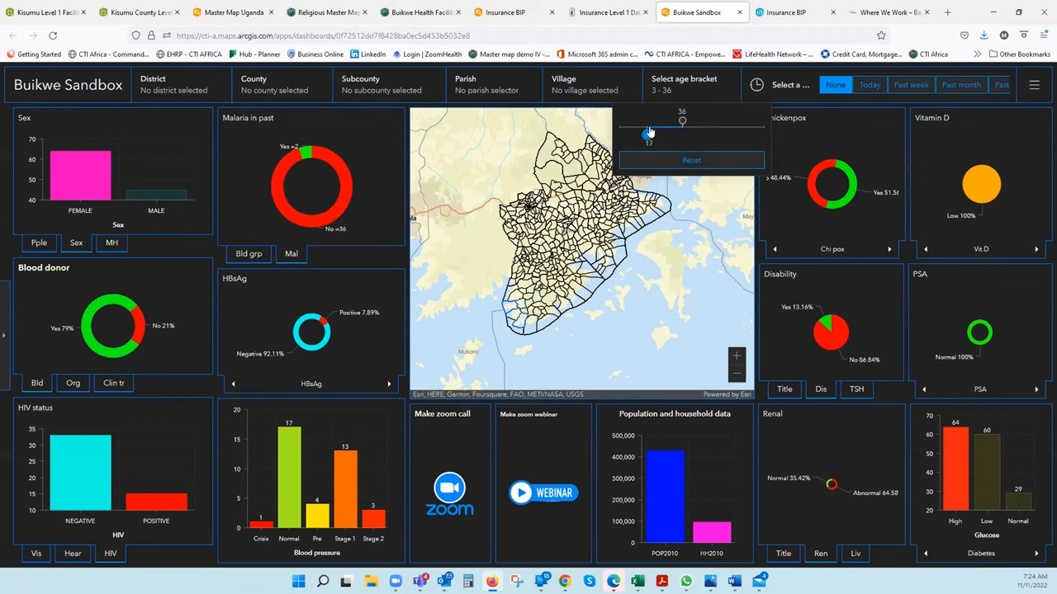
{"action": "left_click_drag", "start_coordinate": [648, 133], "coordinate": [651, 134]}
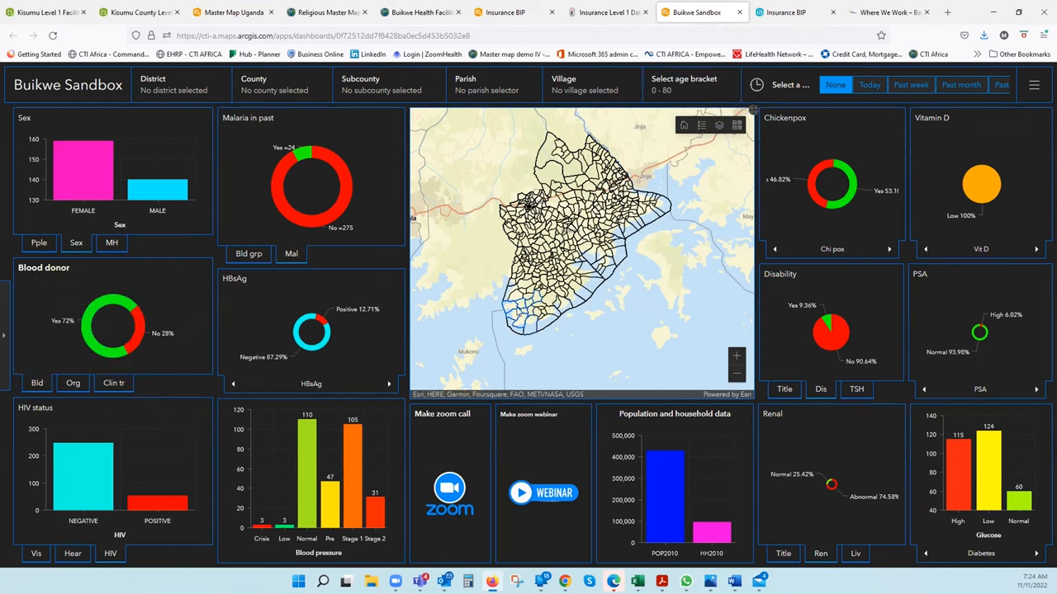
{"action": "mouse_move", "coordinate": [520, 89]}
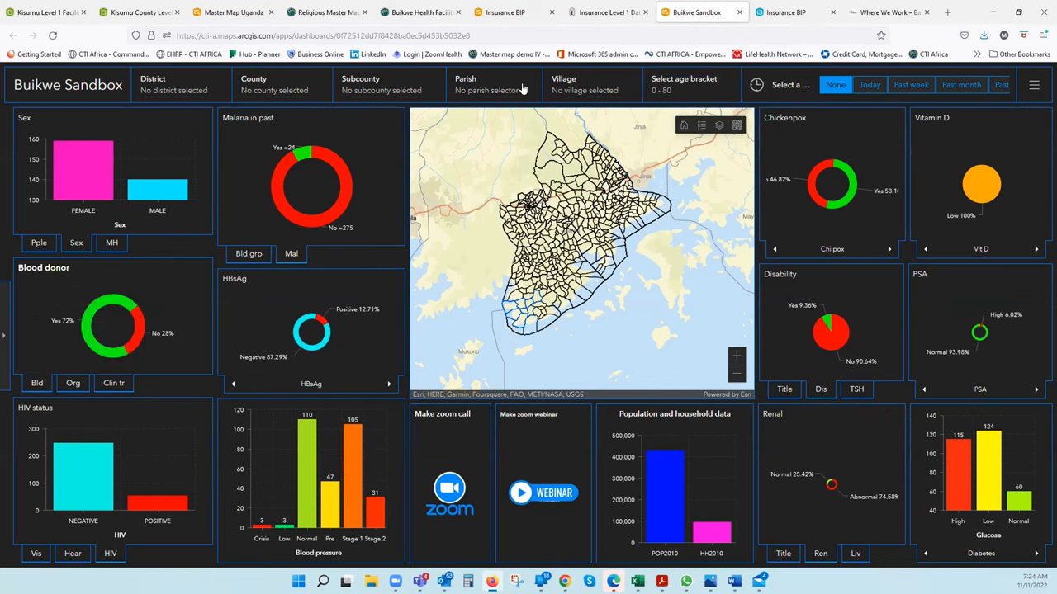
{"action": "mouse_move", "coordinate": [487, 90]}
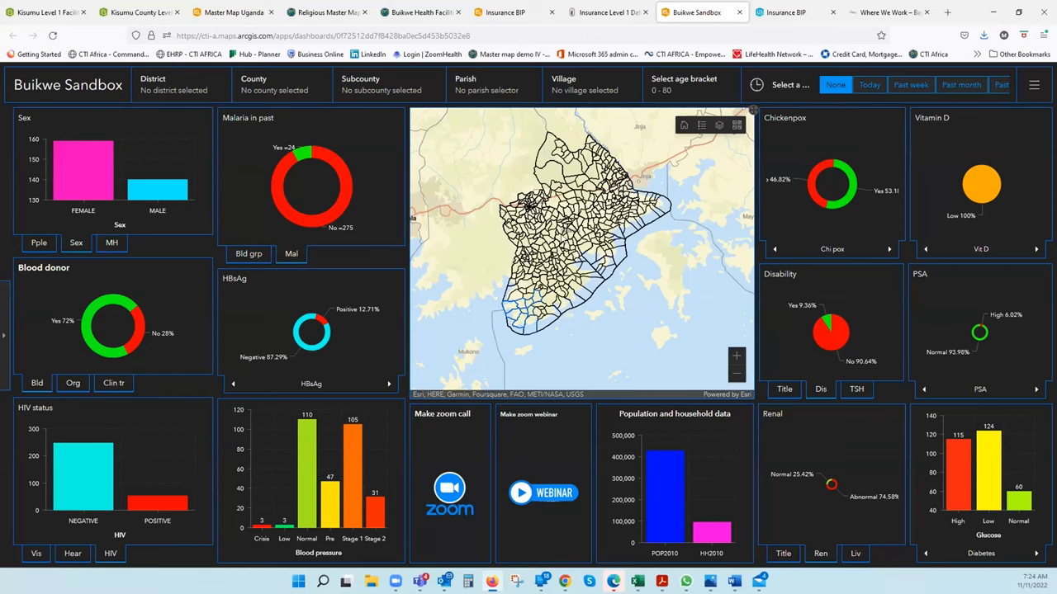
{"action": "mouse_move", "coordinate": [497, 262]}
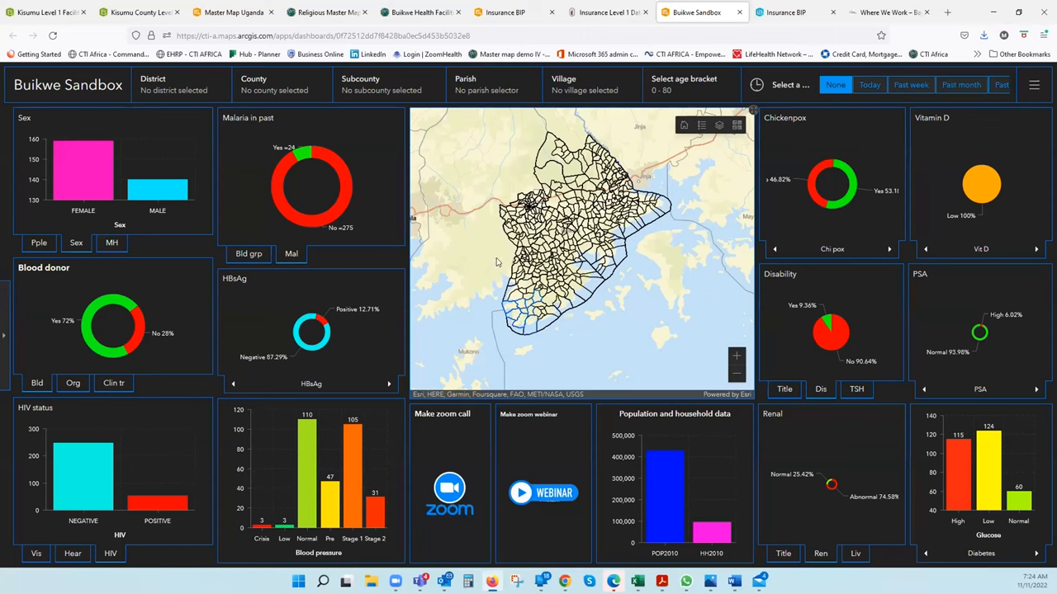
{"action": "mouse_move", "coordinate": [475, 247]}
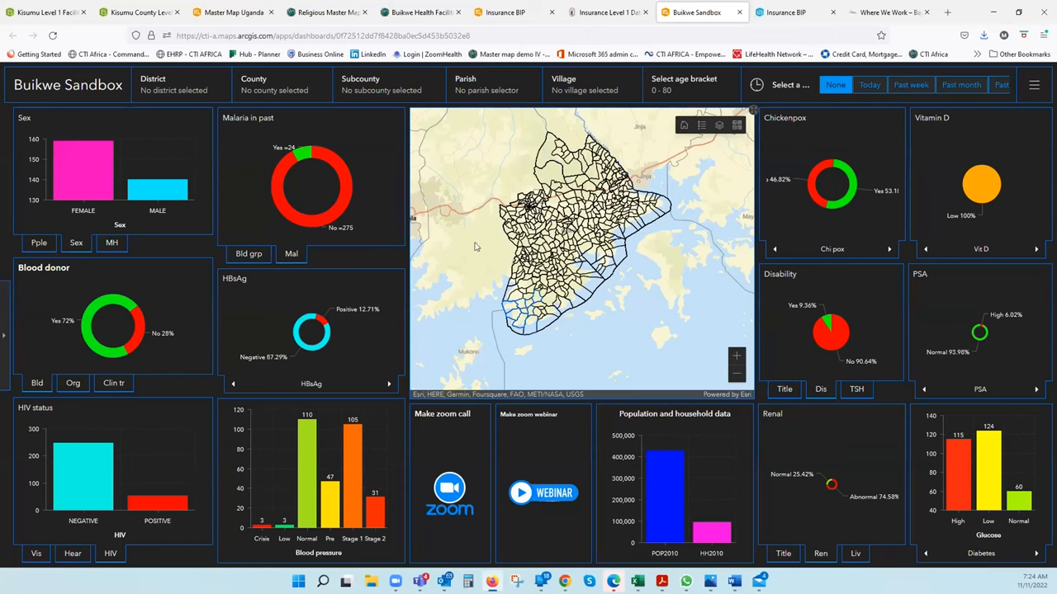
- Filter the parish to LUGOBA by searching 'lu', then switch to the people count
{"action": "left_click", "coordinate": [494, 84]}
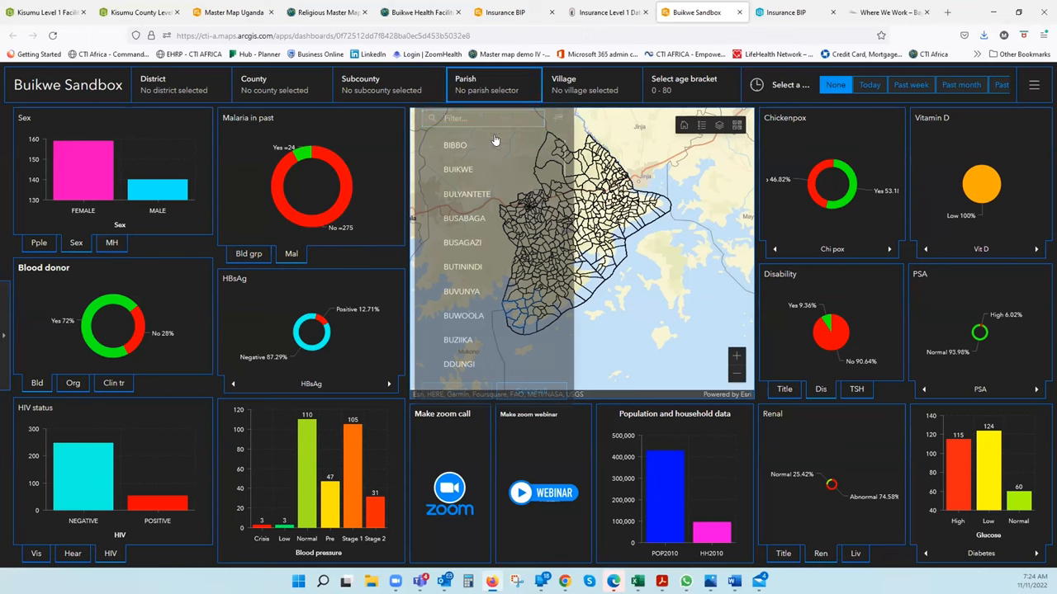
{"action": "left_click", "coordinate": [482, 118]}
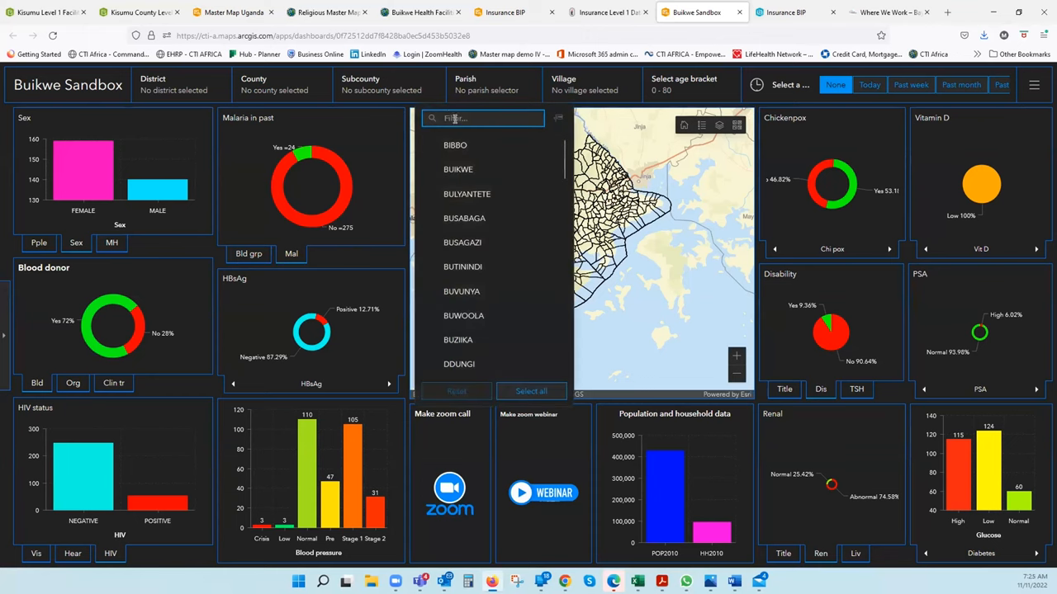
{"action": "type", "text": "lu"}
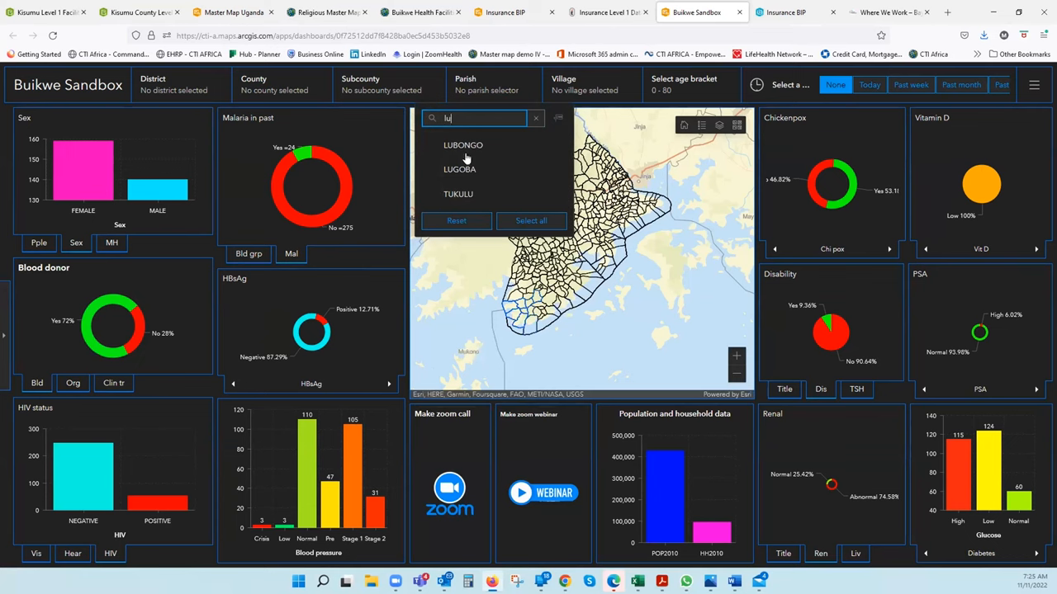
{"action": "left_click", "coordinate": [460, 170]}
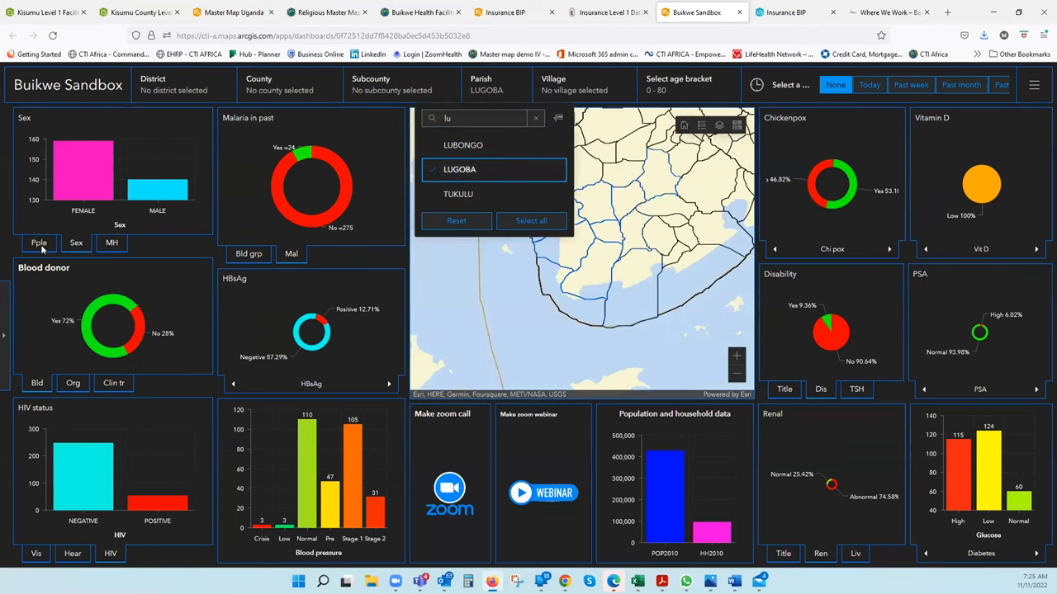
{"action": "left_click", "coordinate": [460, 169]}
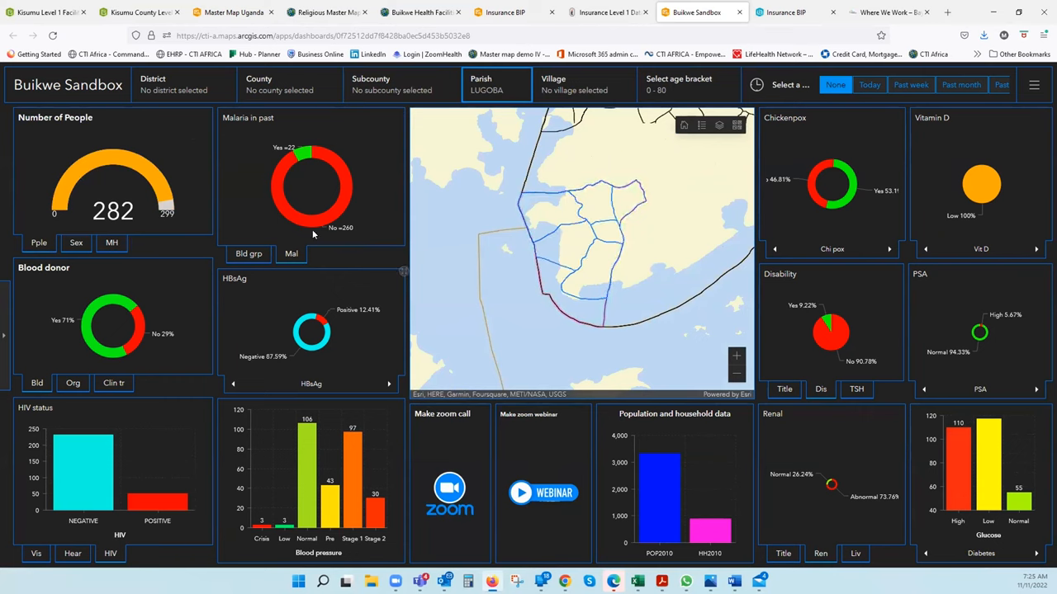
{"action": "mouse_move", "coordinate": [316, 202]}
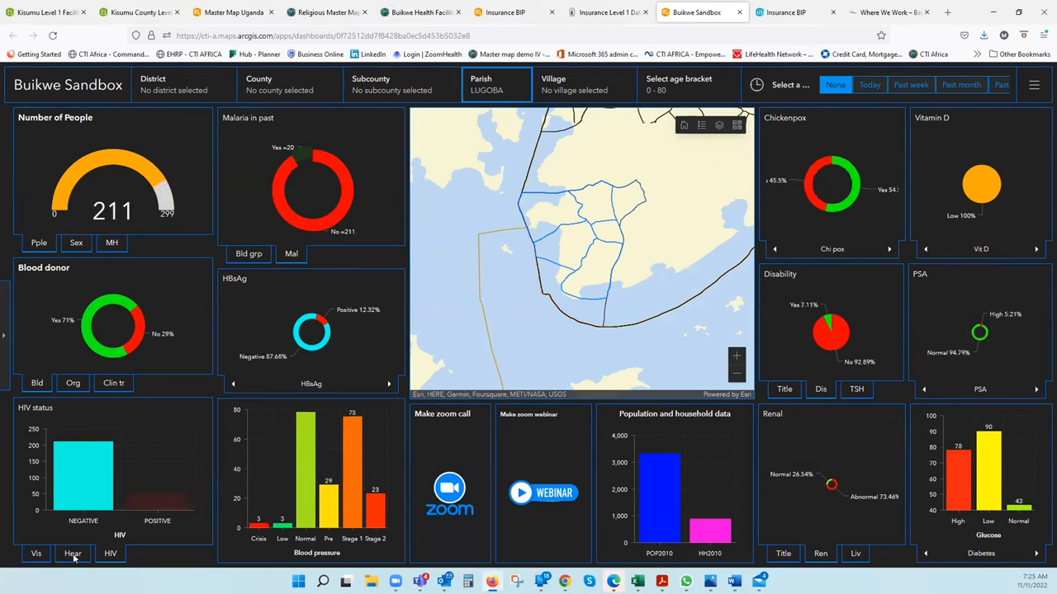
- Check the hearing and HIV charts, switch hepatitis to HCV, and keep only blood donors
{"action": "left_click", "coordinate": [73, 553]}
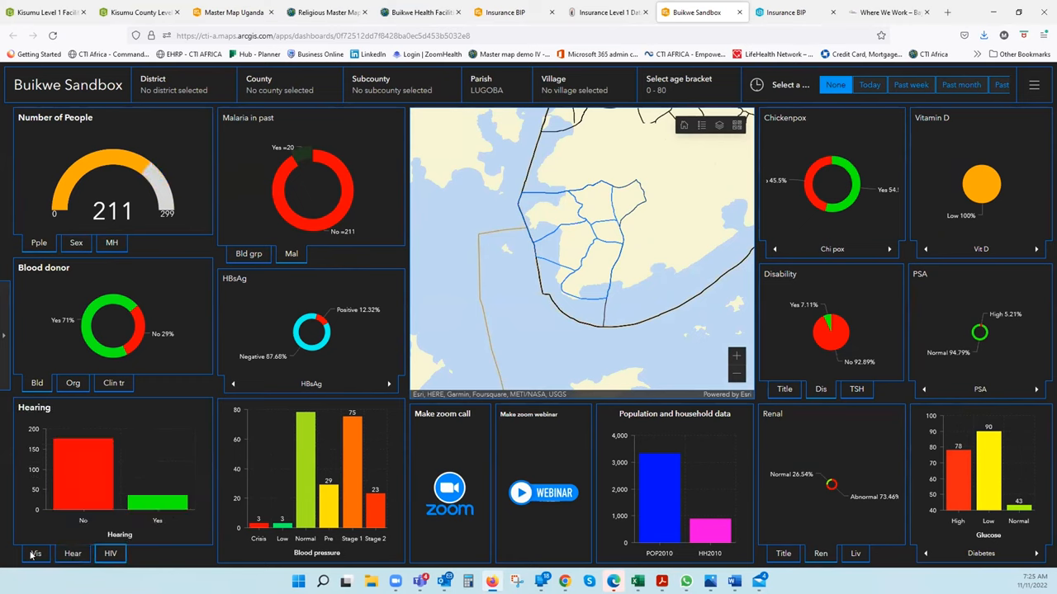
{"action": "left_click", "coordinate": [110, 553]}
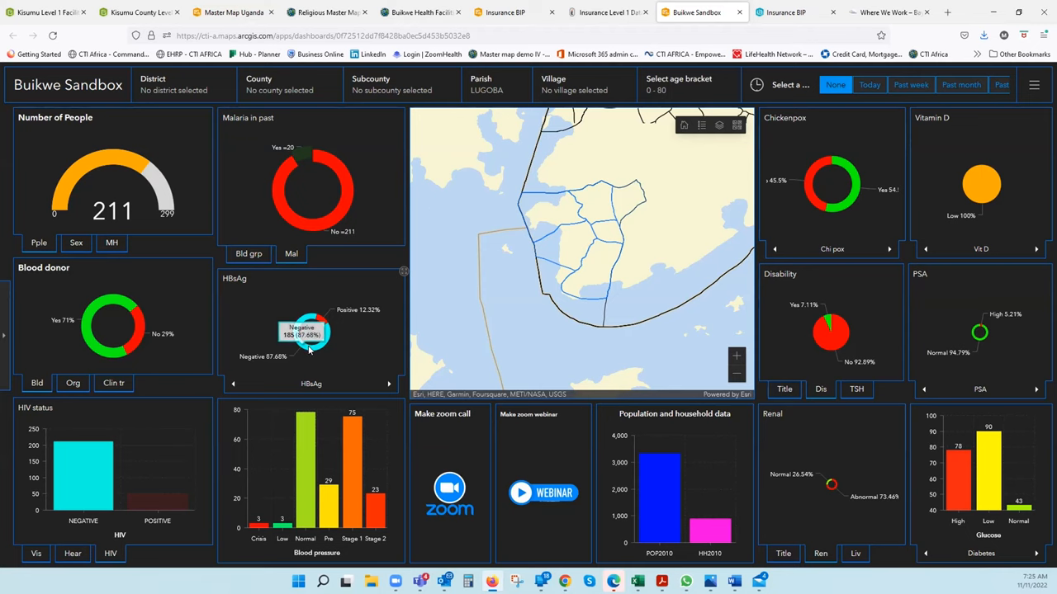
{"action": "left_click", "coordinate": [388, 384]}
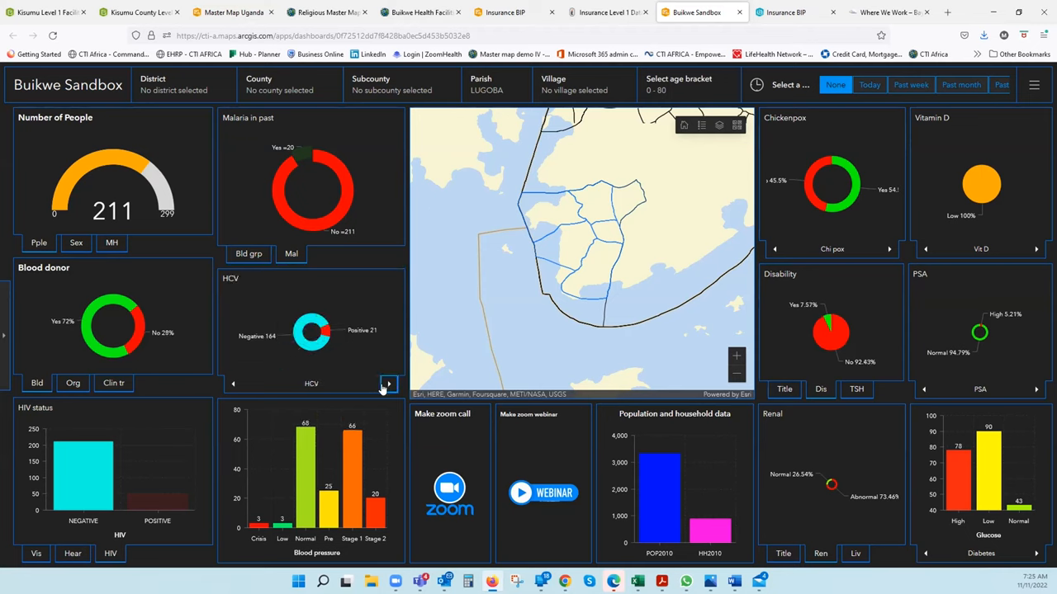
{"action": "mouse_move", "coordinate": [361, 380]}
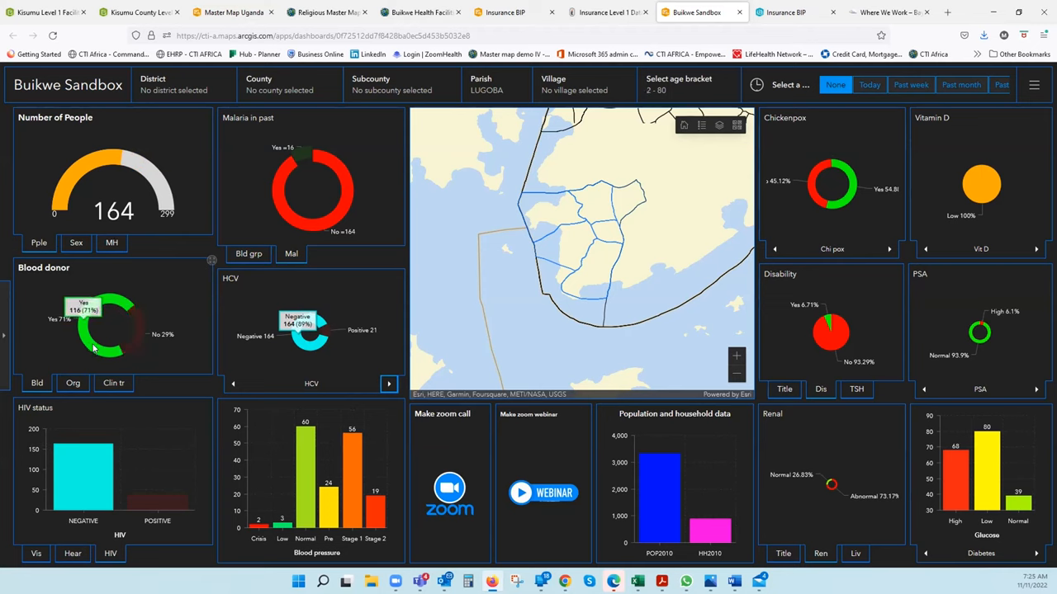
{"action": "left_click", "coordinate": [97, 310]}
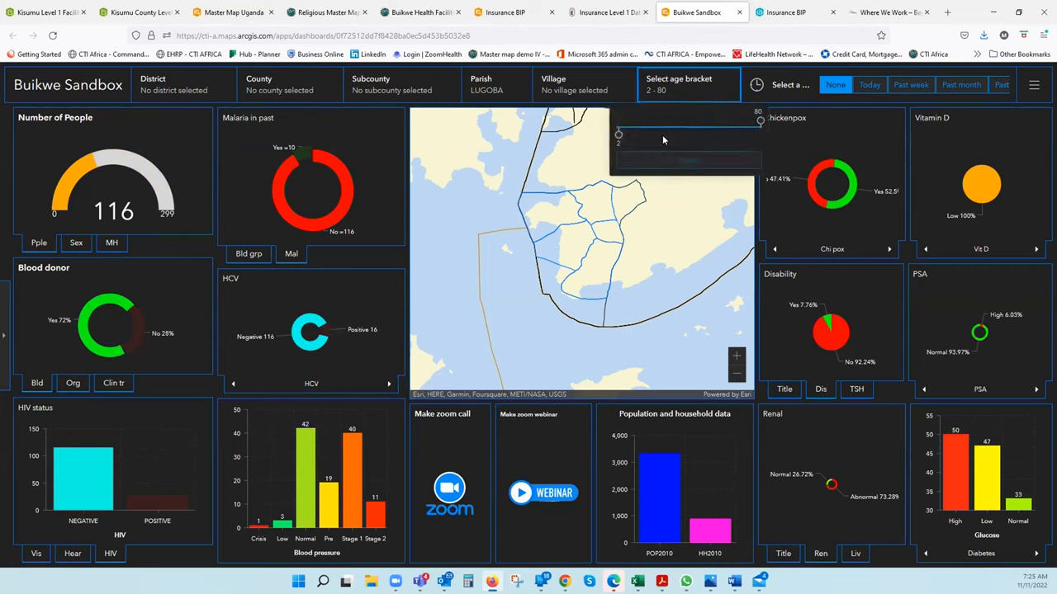
- Drag the age slider to a 19–62 bracket, leaving 81 of 299 people
{"action": "left_click_drag", "start_coordinate": [760, 121], "coordinate": [726, 123]}
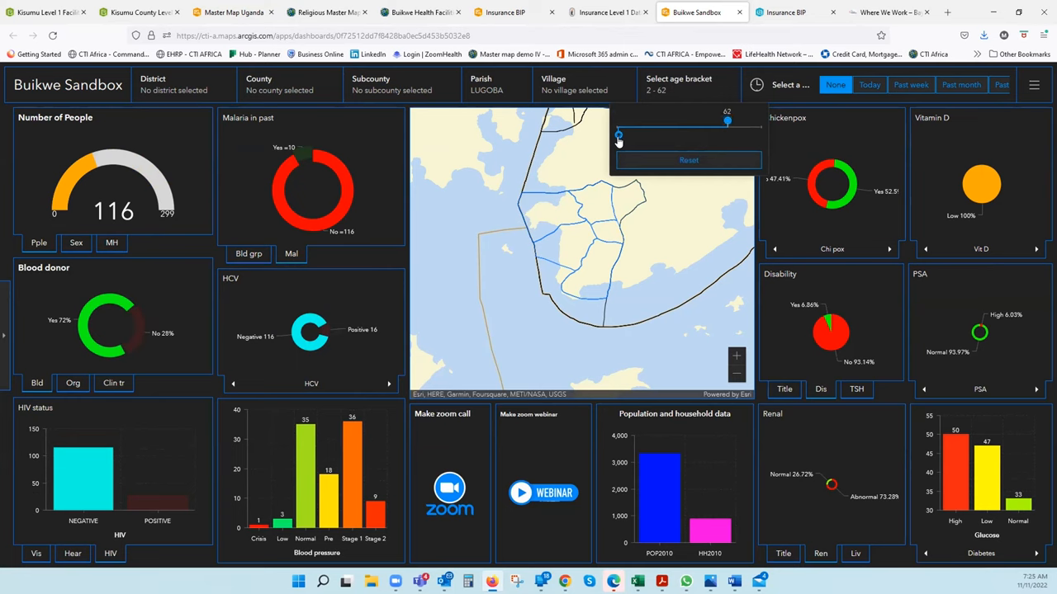
{"action": "left_click_drag", "start_coordinate": [619, 133], "coordinate": [651, 134]}
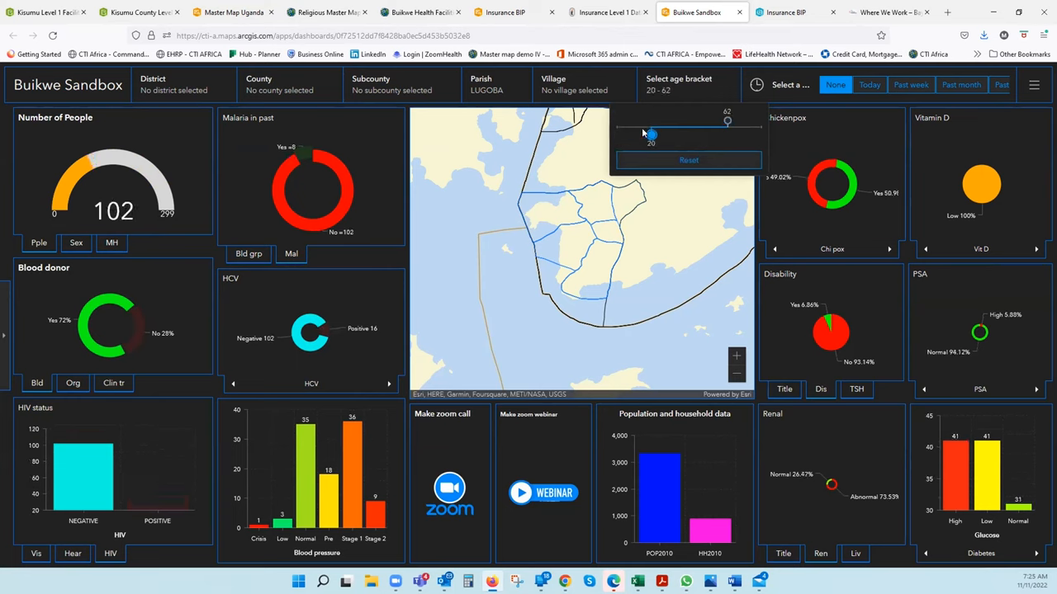
{"action": "left_click_drag", "start_coordinate": [650, 134], "coordinate": [634, 134]}
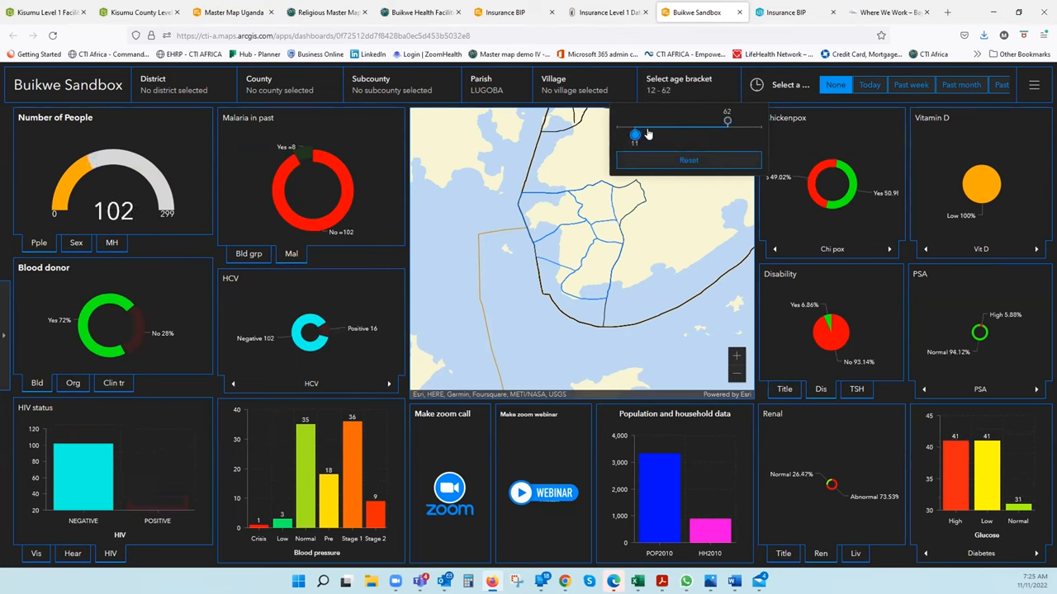
{"action": "left_click_drag", "start_coordinate": [634, 134], "coordinate": [648, 134]}
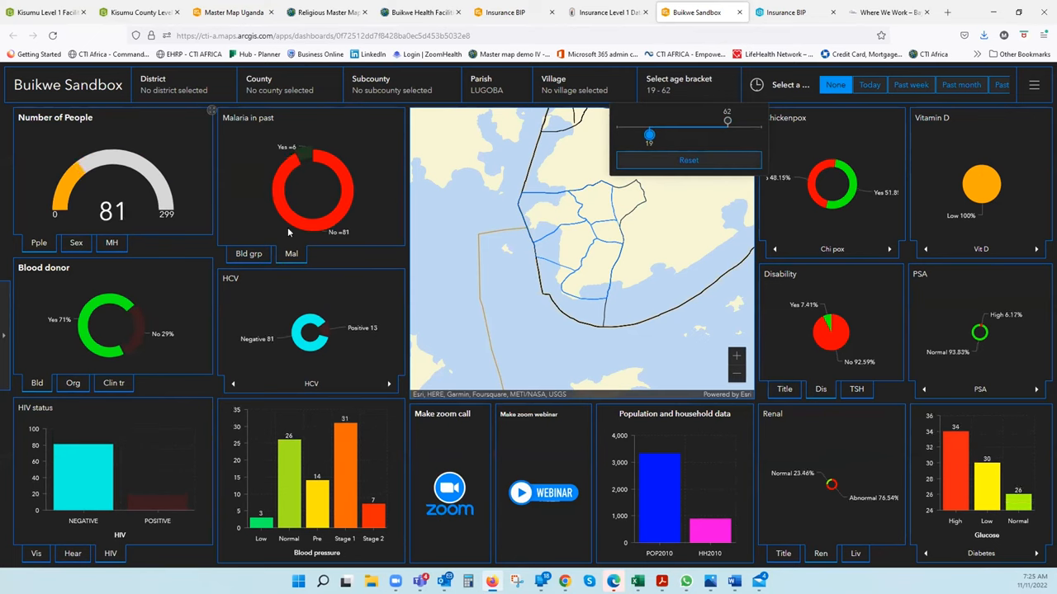
- Swap the malaria chart for the blood group breakdown of the 81 people
{"action": "left_click", "coordinate": [249, 253]}
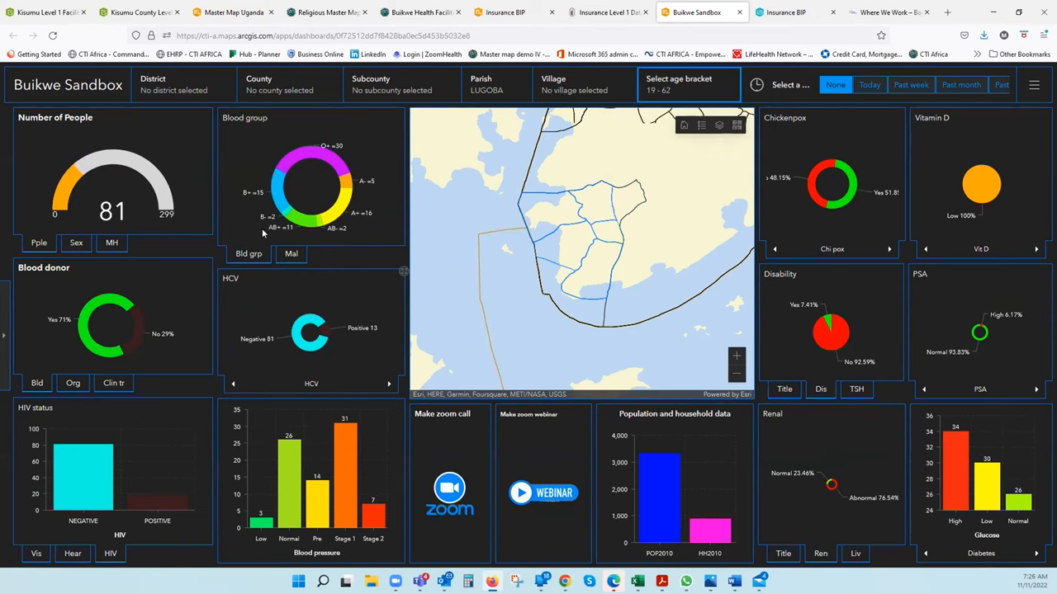
{"action": "mouse_move", "coordinate": [293, 161]}
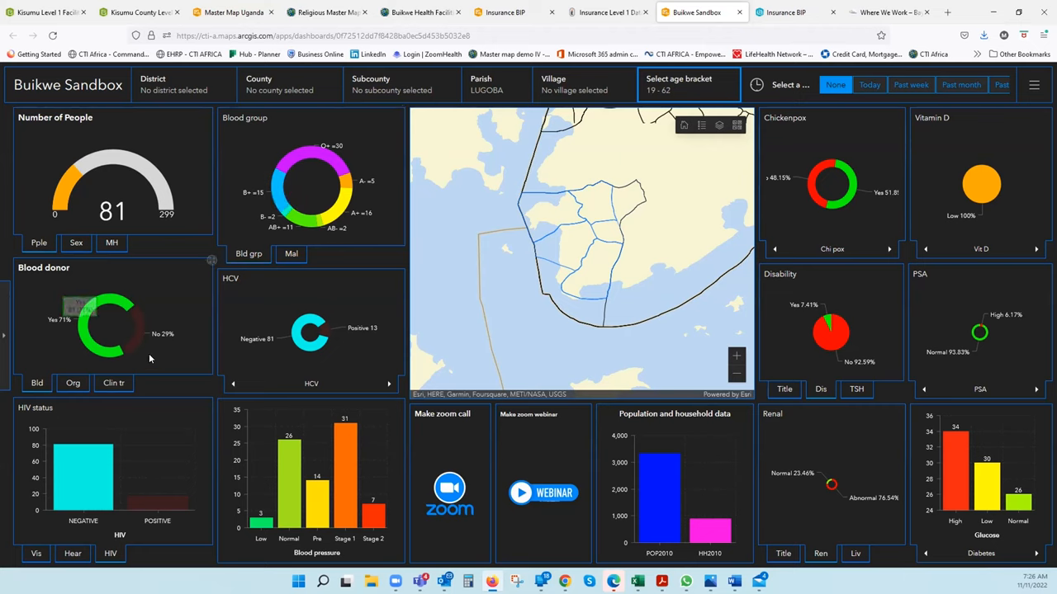
{"action": "mouse_move", "coordinate": [144, 291]}
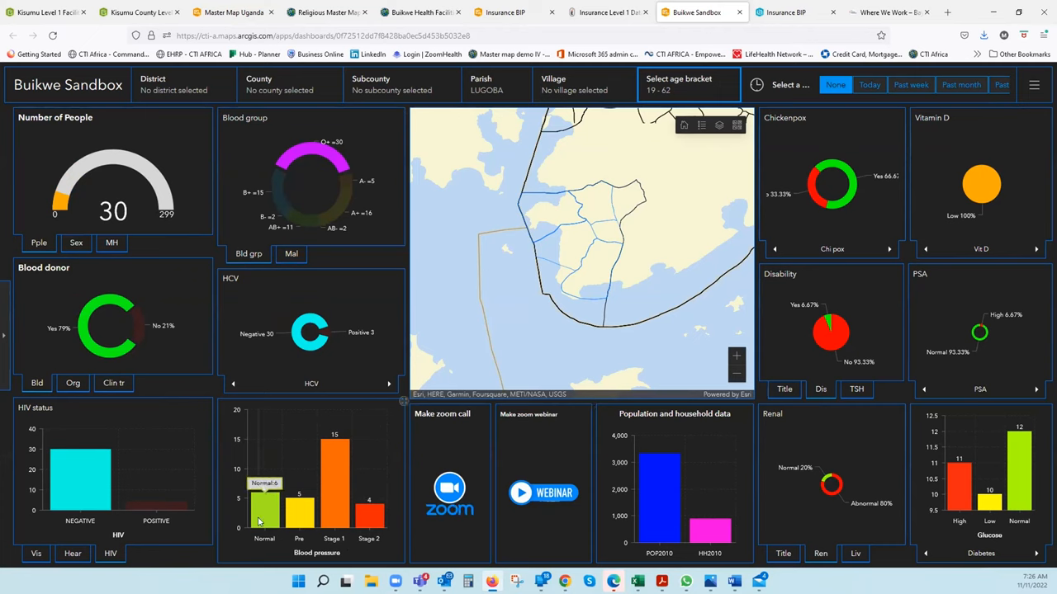
{"action": "mouse_move", "coordinate": [263, 520]}
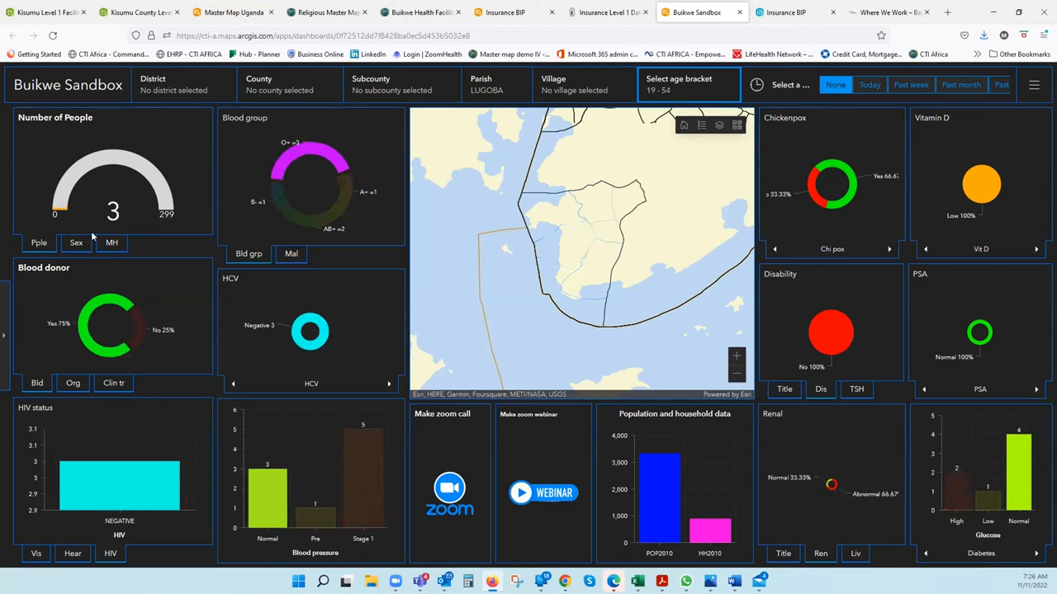
{"action": "mouse_move", "coordinate": [309, 330]}
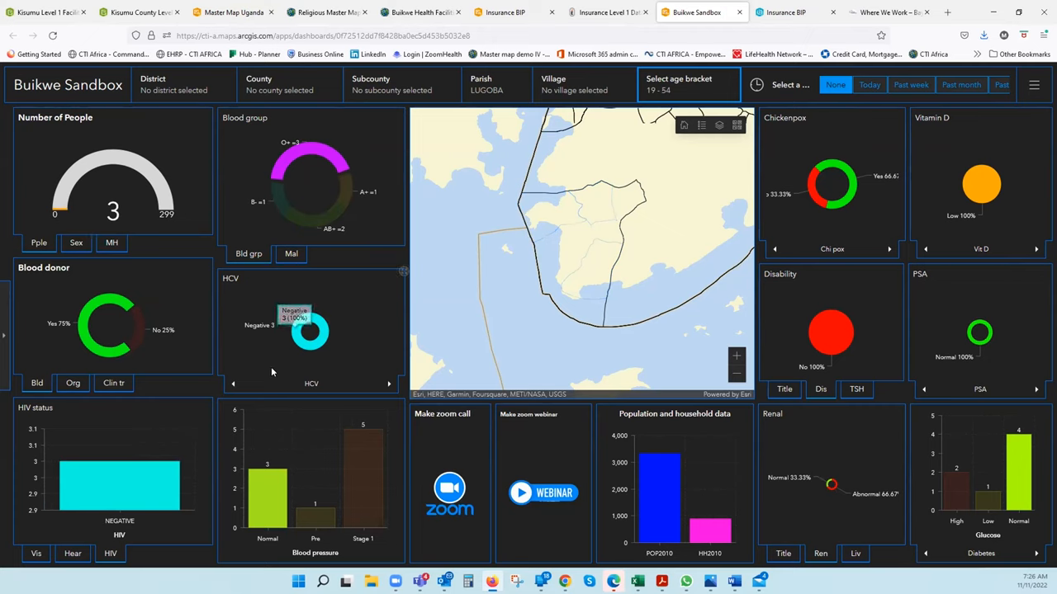
{"action": "mouse_move", "coordinate": [325, 353]}
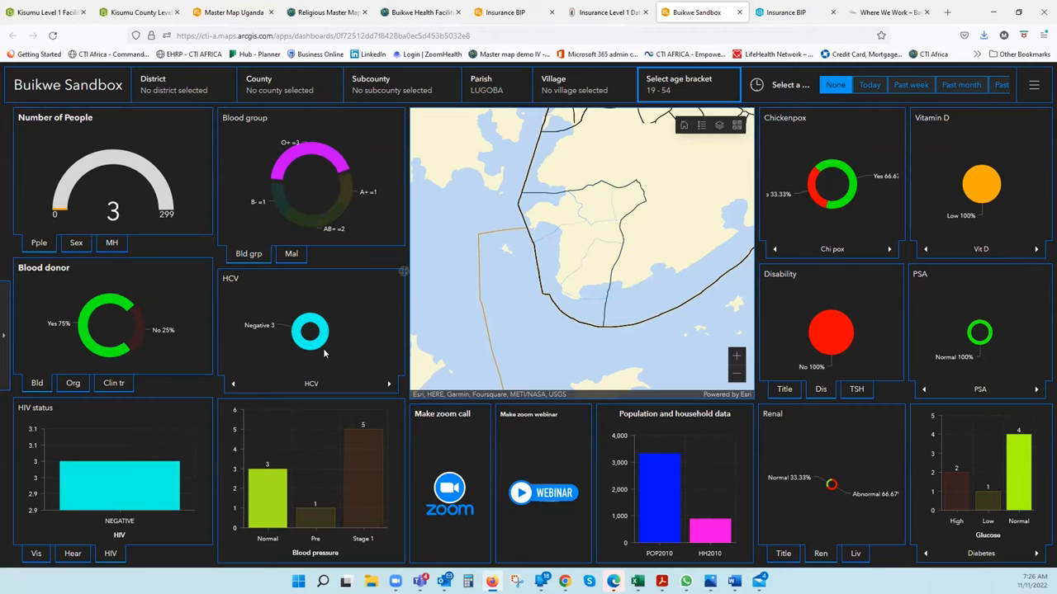